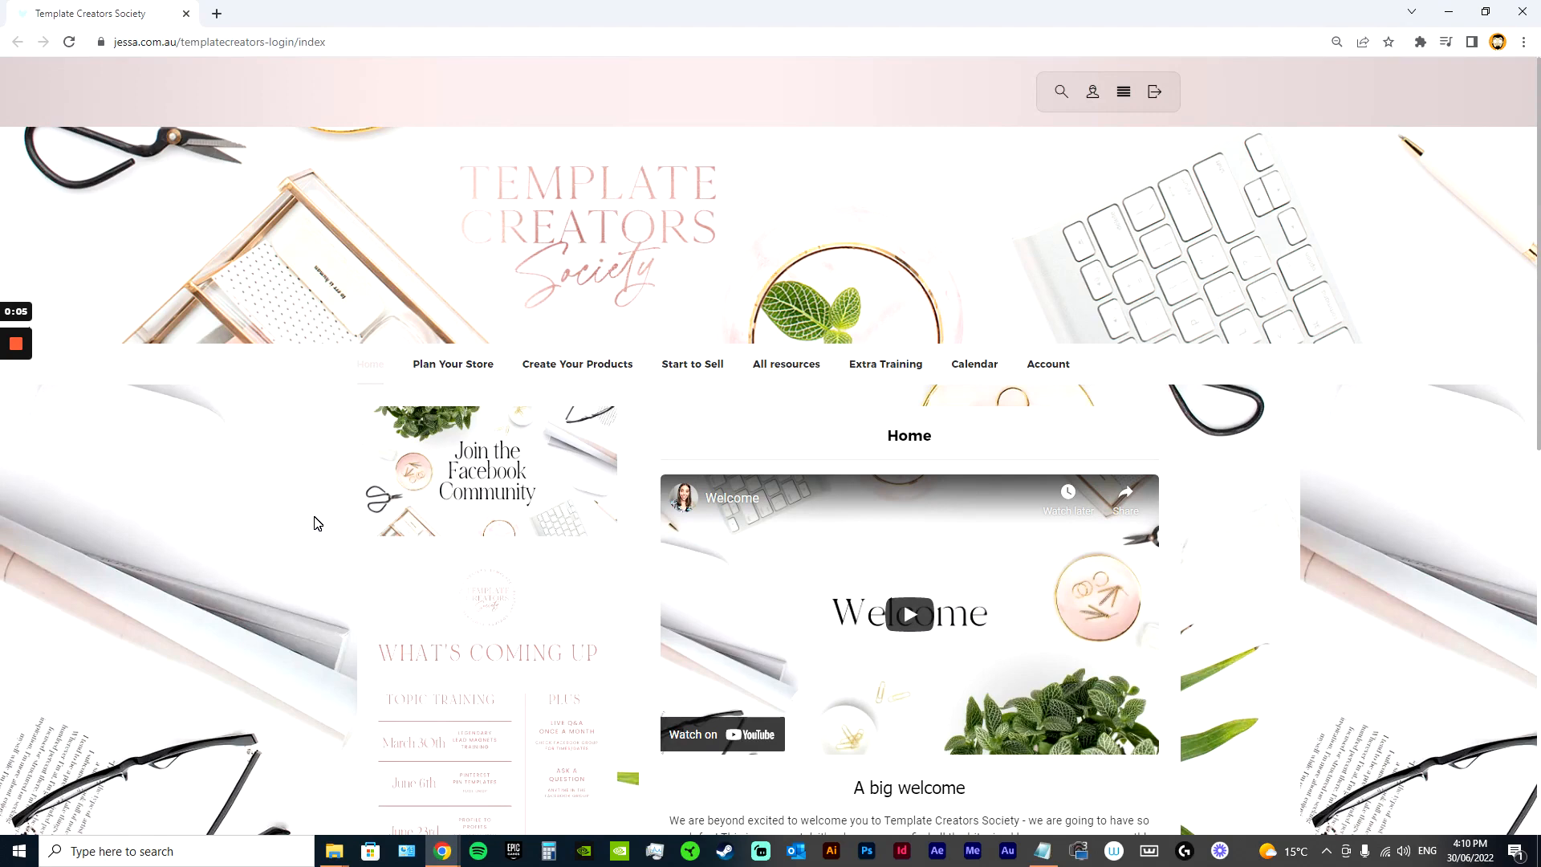
{"action": "mouse_move", "coordinate": [343, 490]}
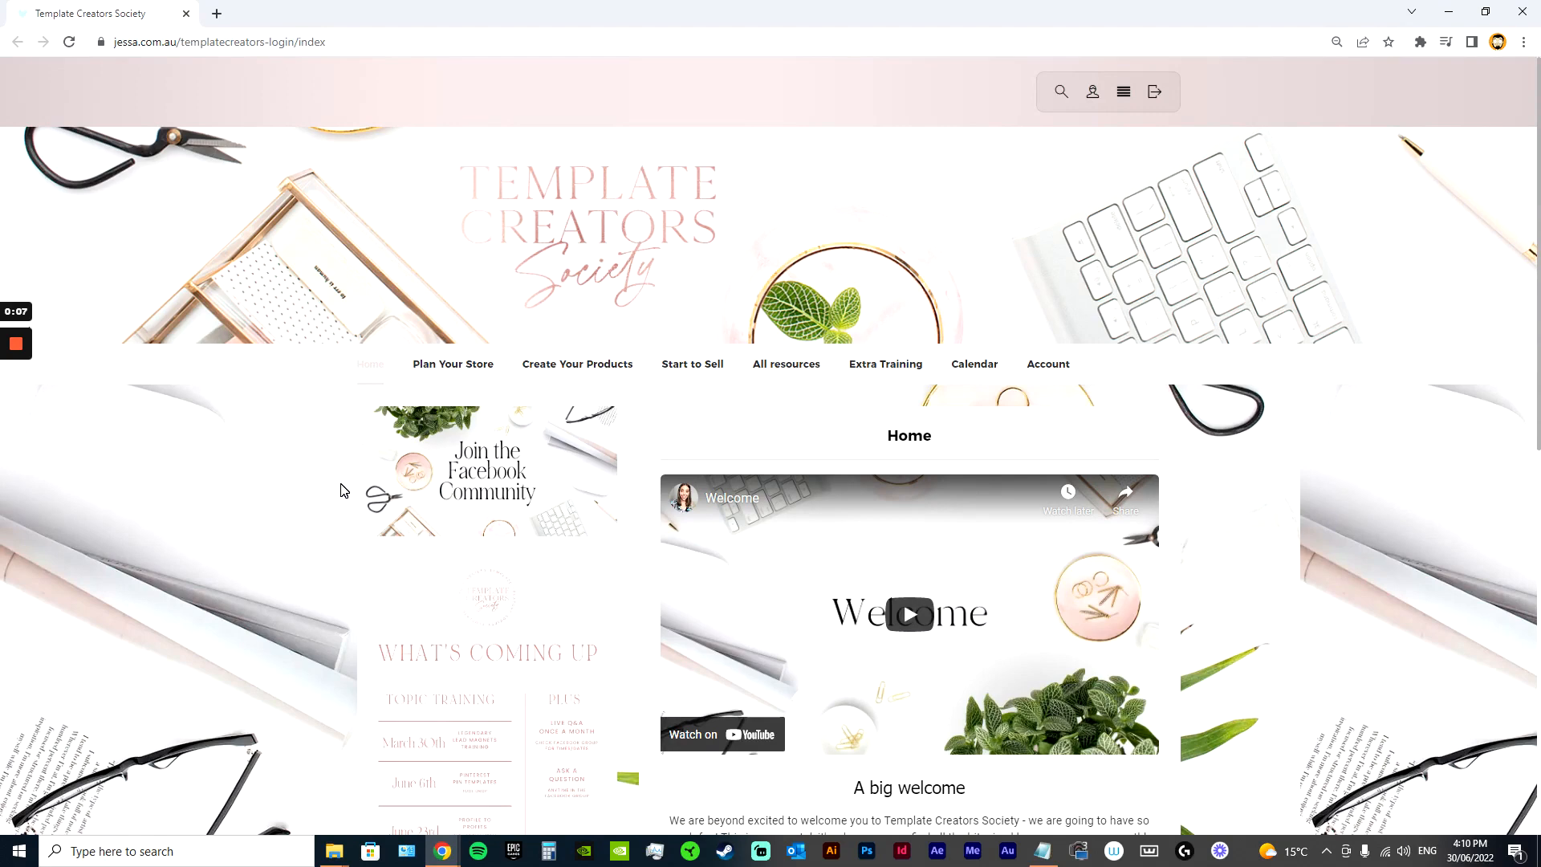
- Open the Pick your niche, Find your trends and Printables vs Templates lessons in turn
{"action": "scroll", "scroll_direction": "down", "scroll_amount": 3}
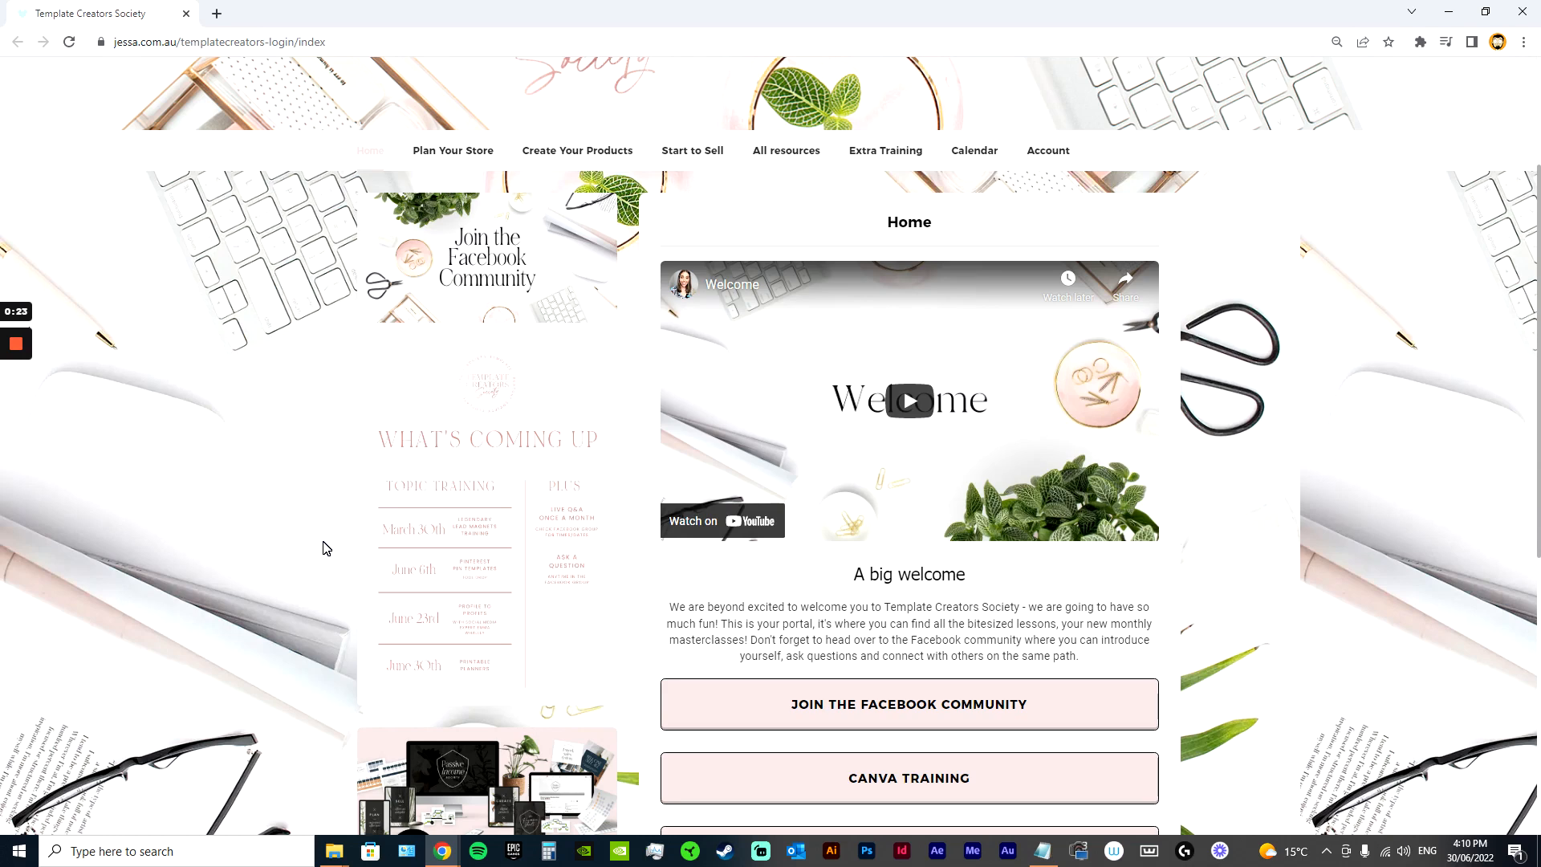
{"action": "scroll", "scroll_direction": "up", "scroll_amount": 3}
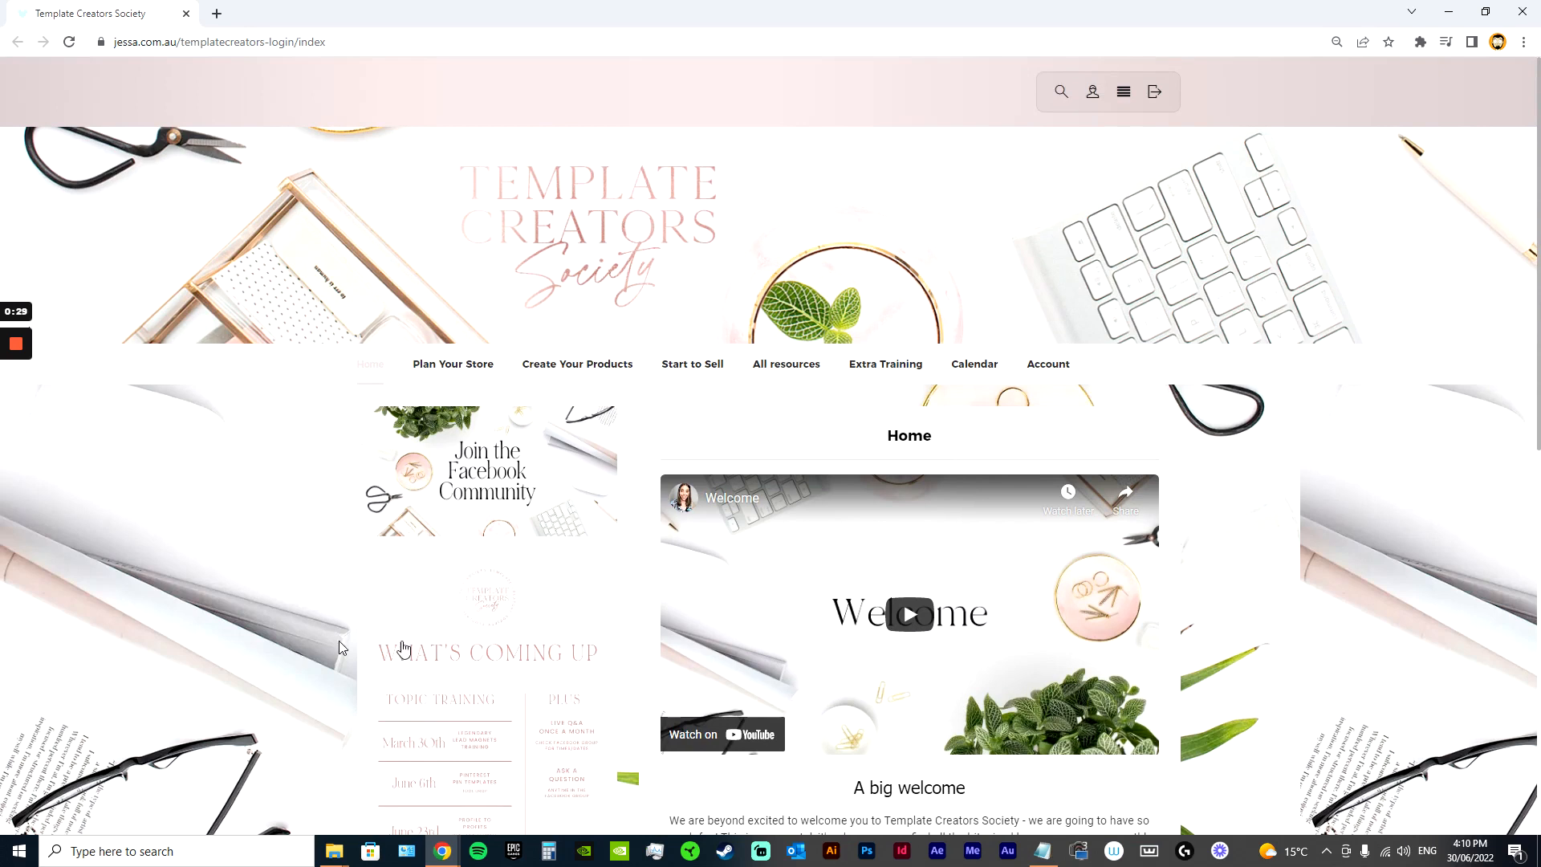
{"action": "mouse_move", "coordinate": [1089, 291]}
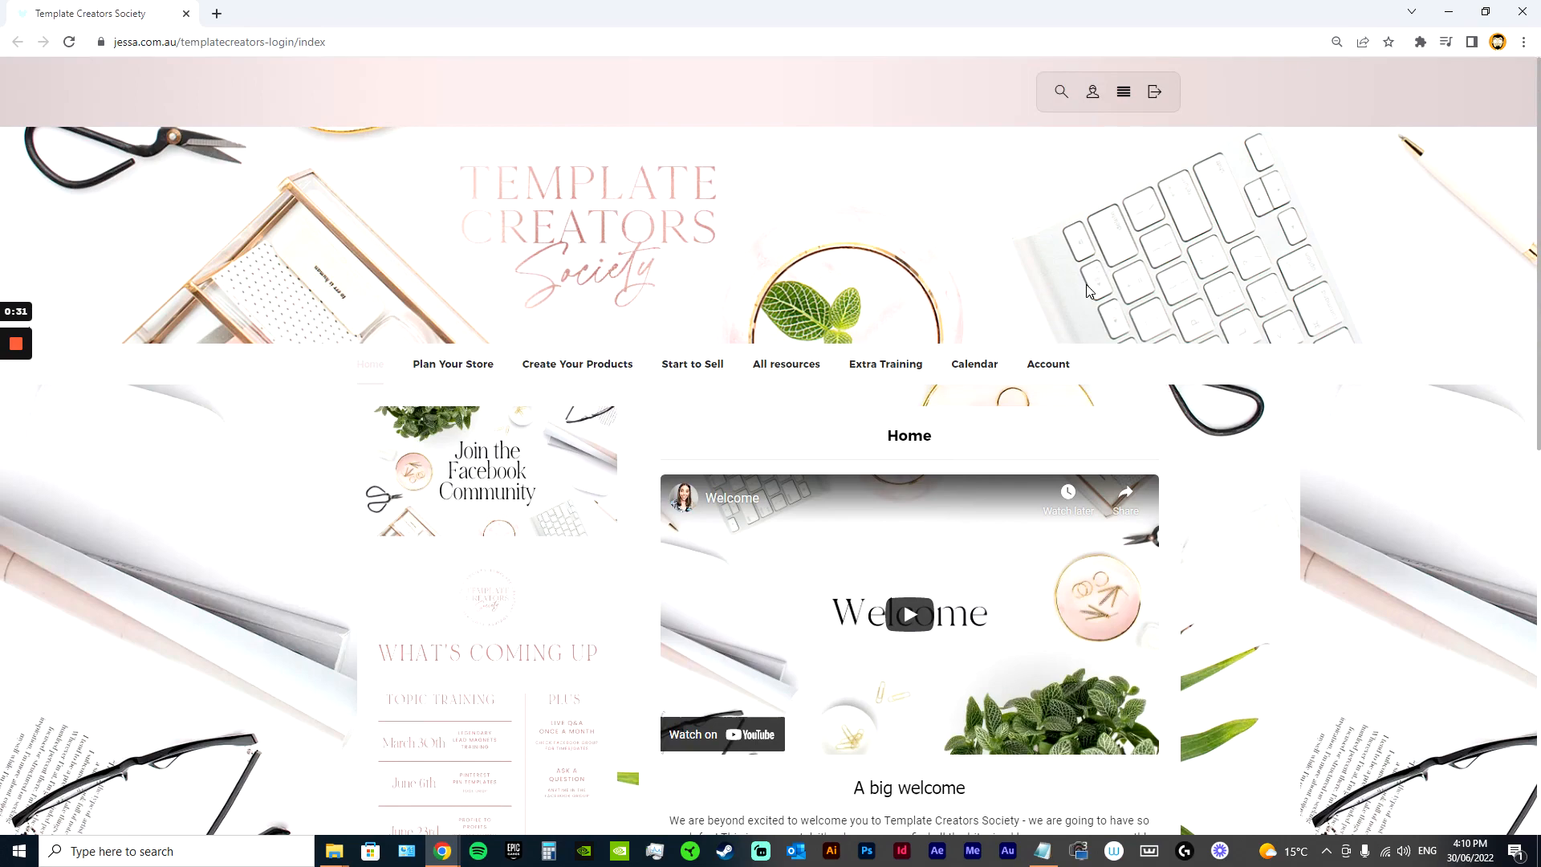
{"action": "scroll", "scroll_direction": "down", "scroll_amount": 3}
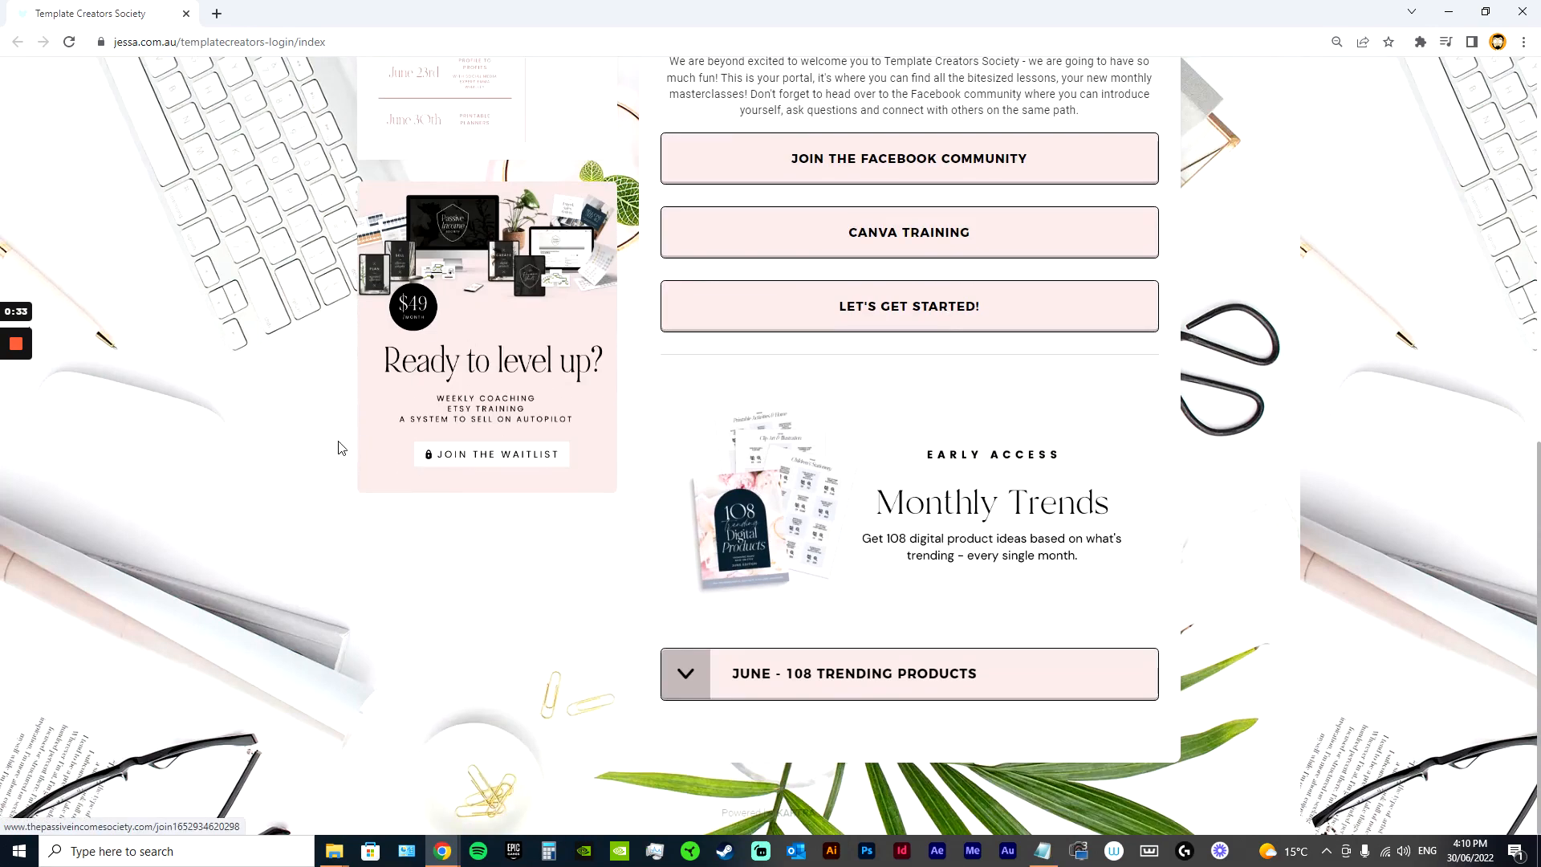
{"action": "scroll", "scroll_direction": "up", "scroll_amount": 3}
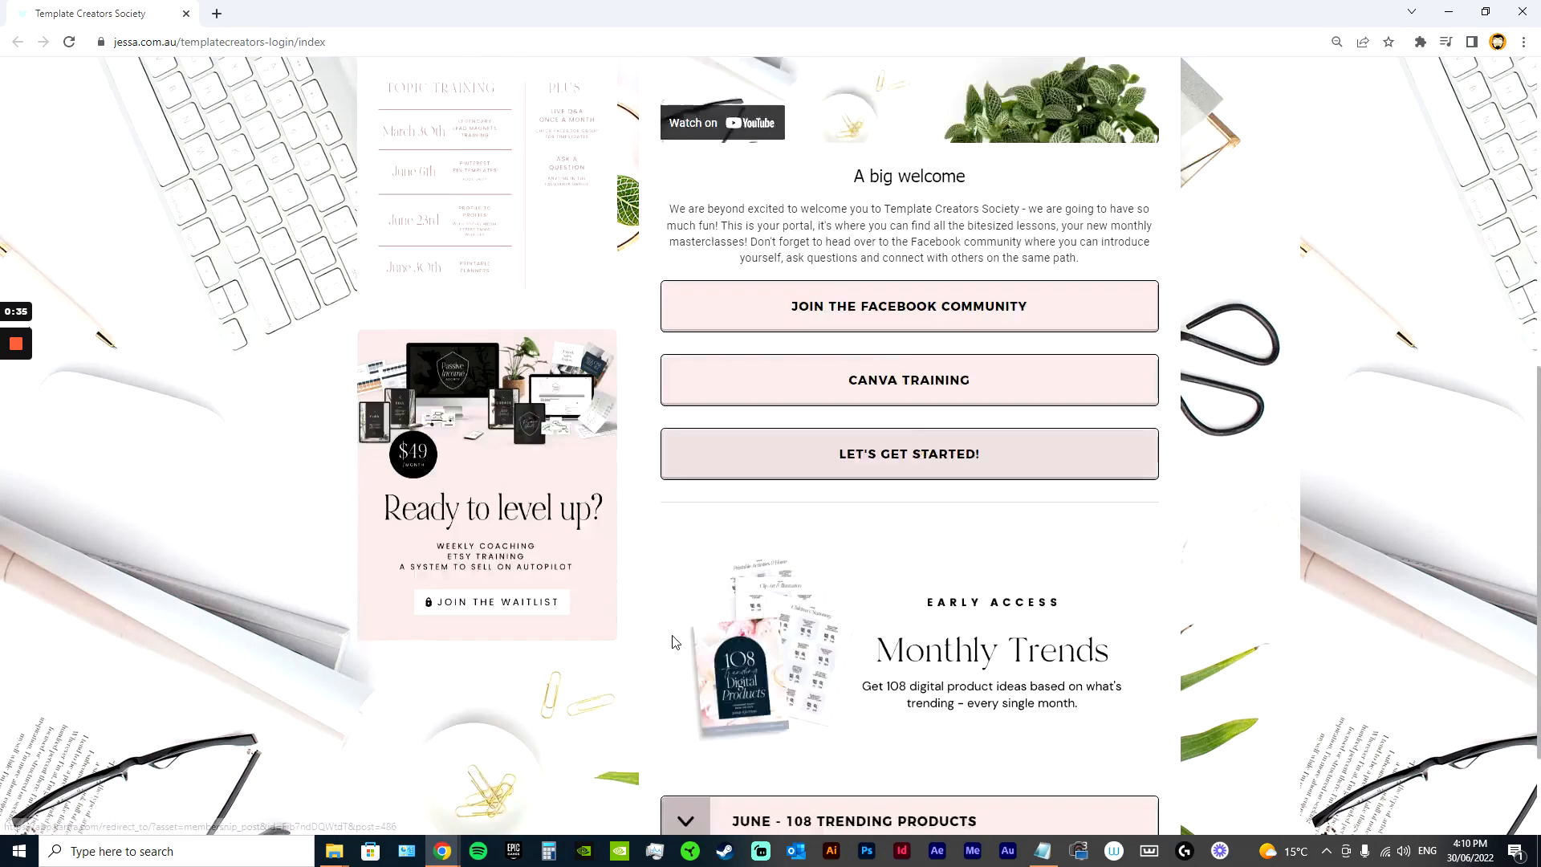
{"action": "scroll", "scroll_direction": "down", "scroll_amount": 3}
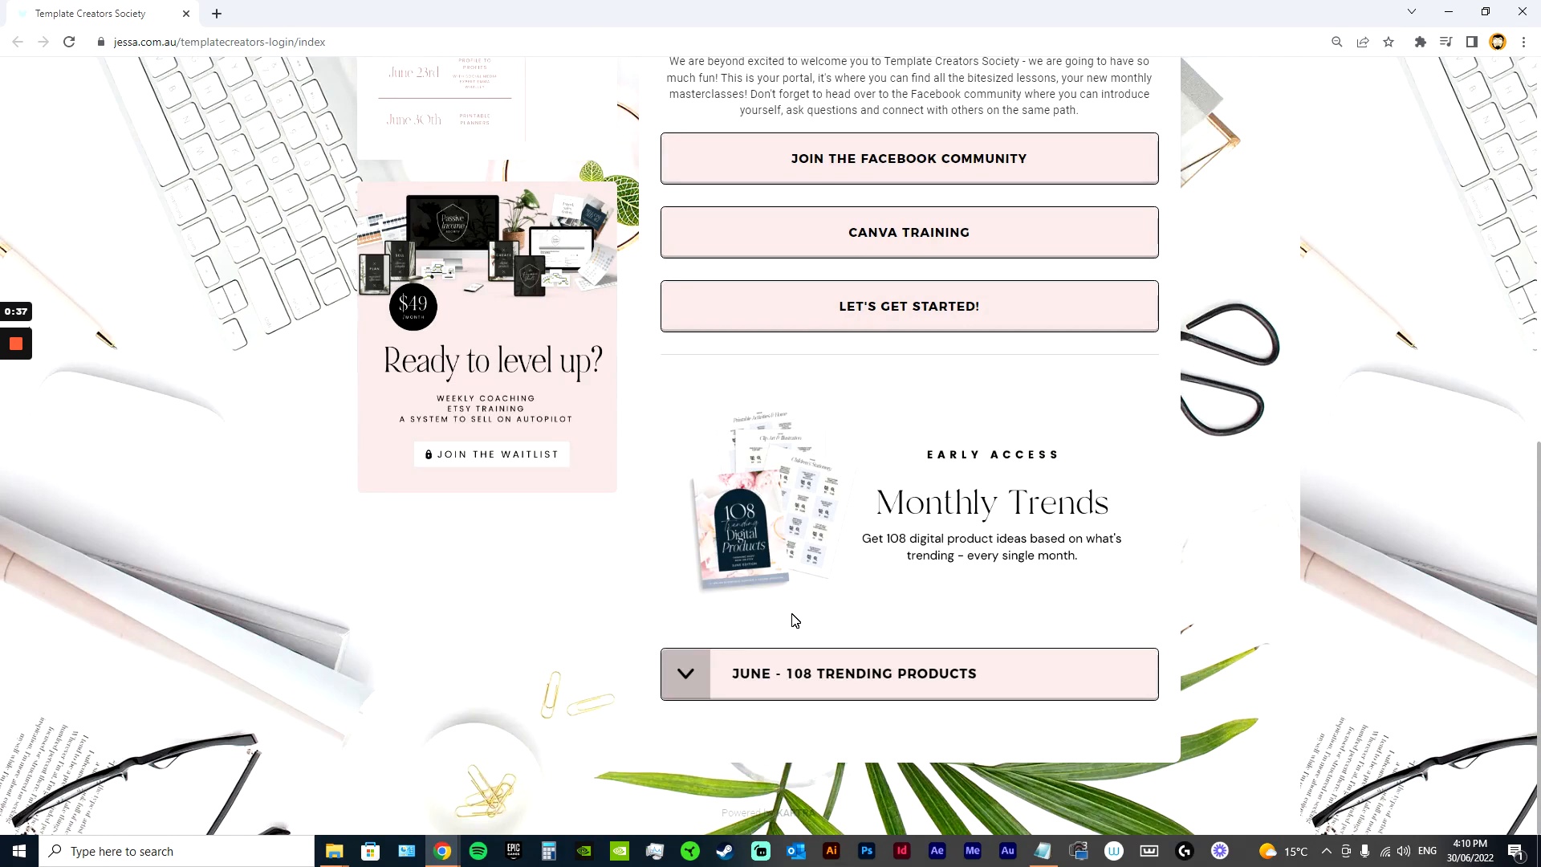
{"action": "scroll", "scroll_direction": "up", "scroll_amount": 3}
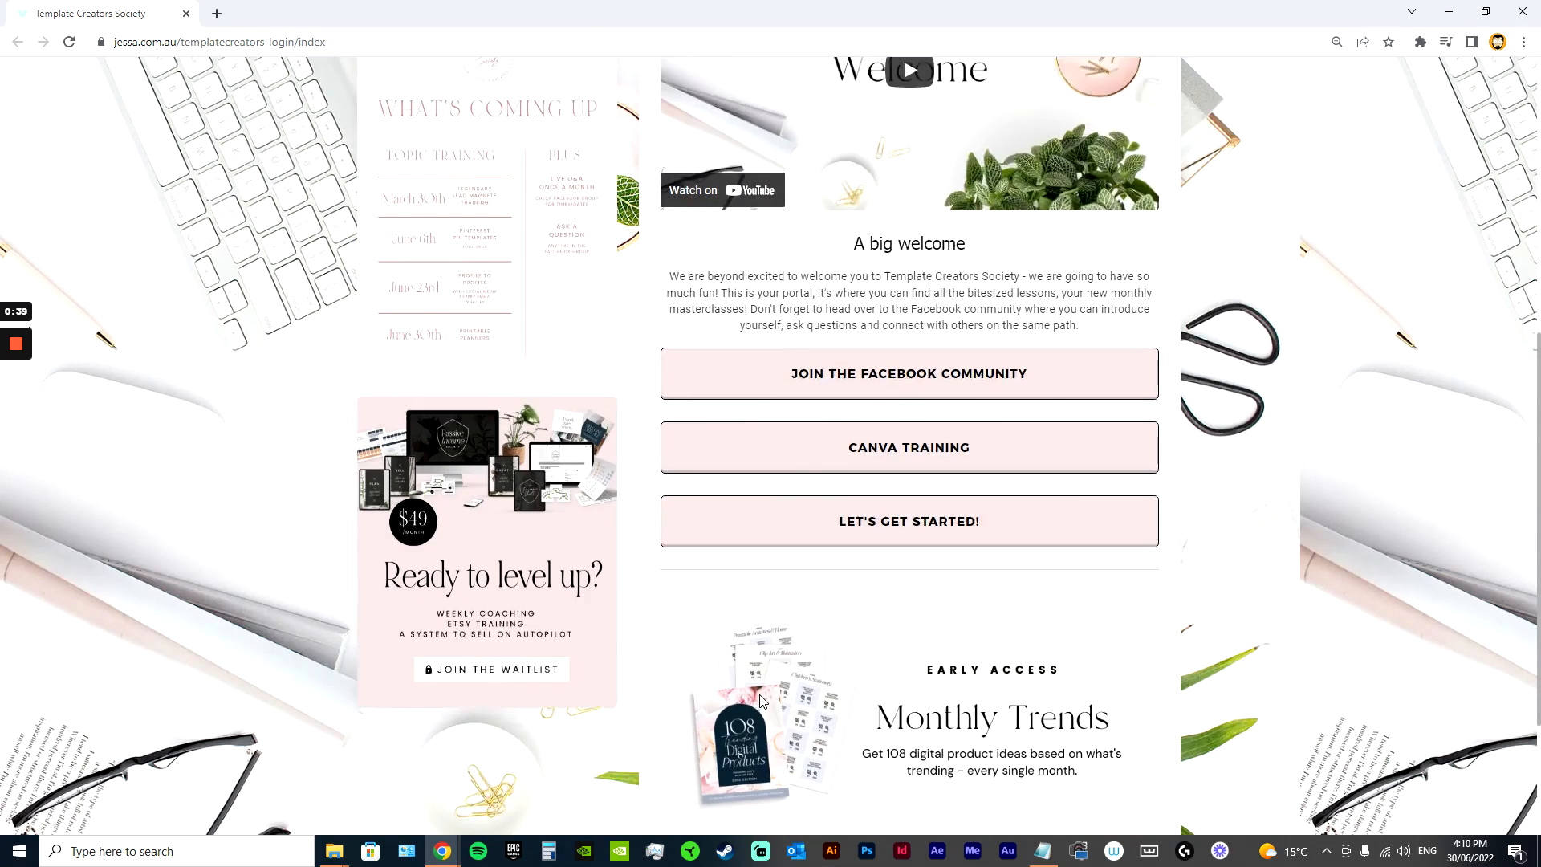
{"action": "scroll", "scroll_direction": "up", "scroll_amount": 3}
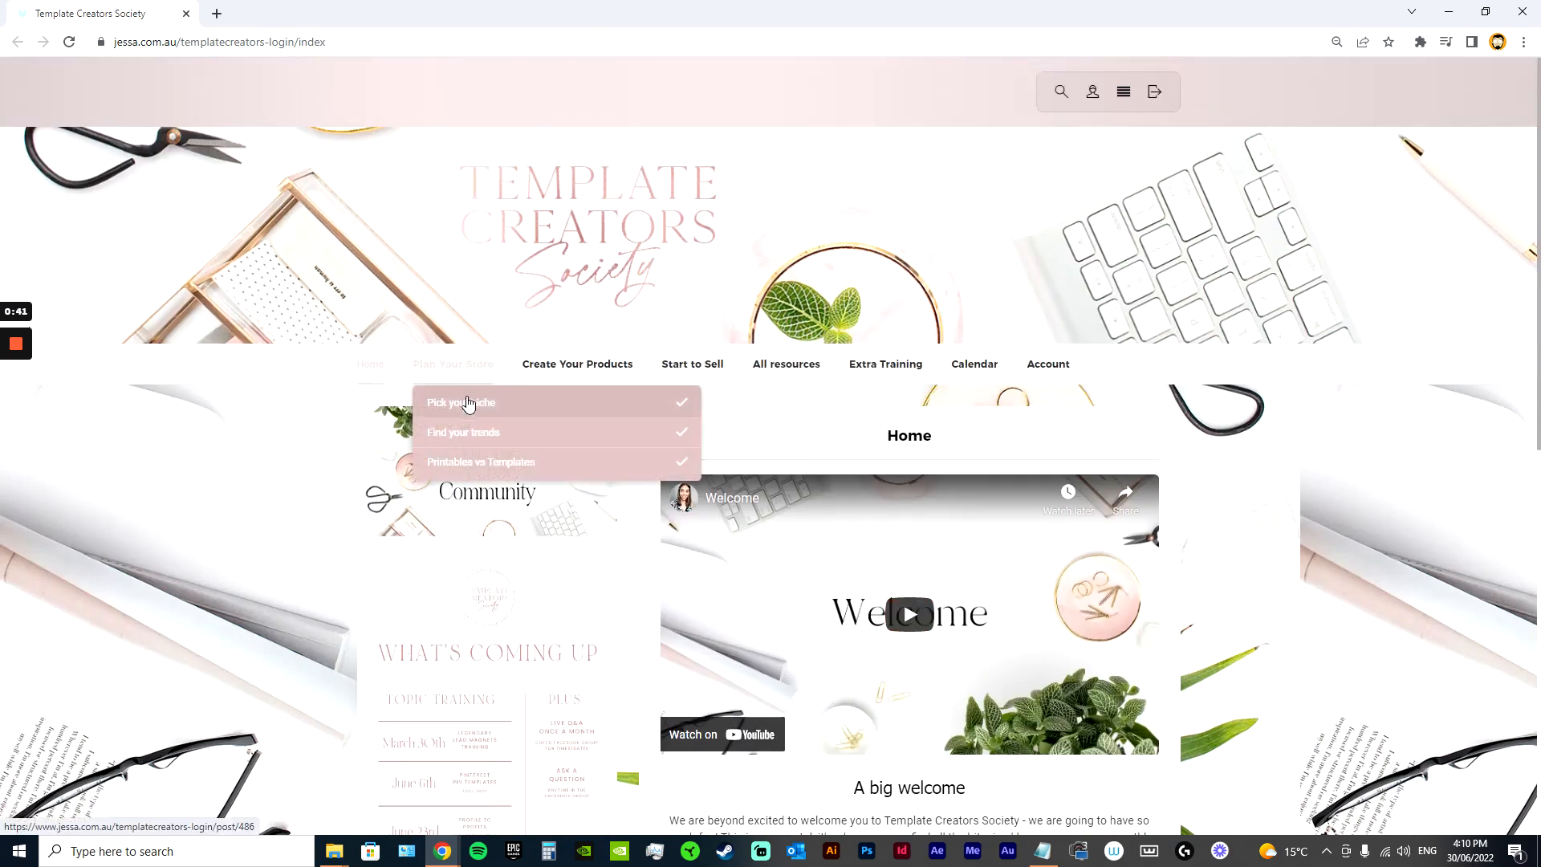
{"action": "left_click", "coordinate": [460, 403]}
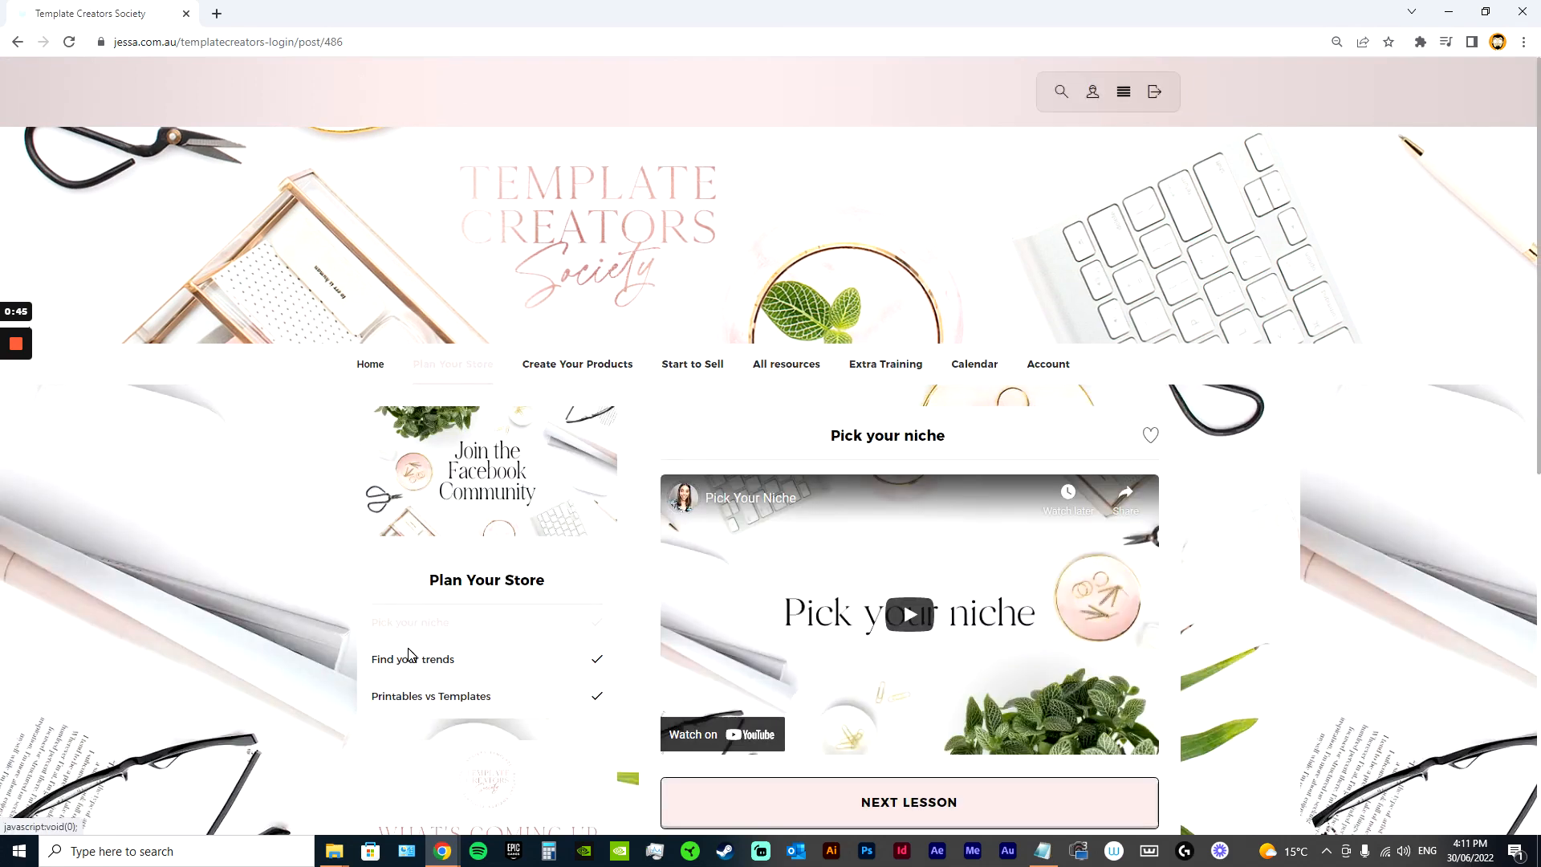
{"action": "left_click", "coordinate": [907, 801]}
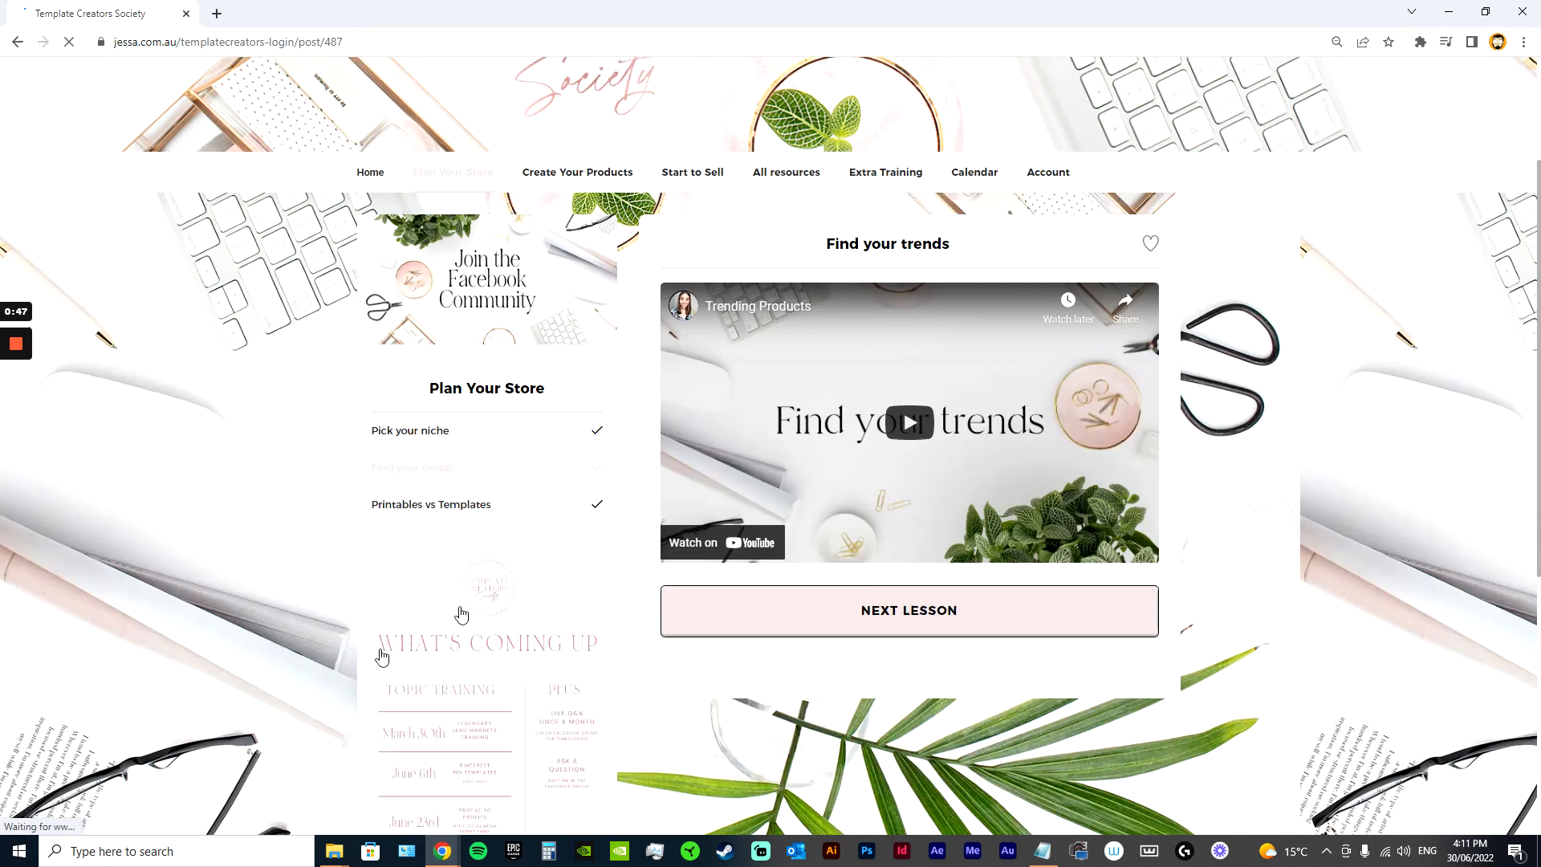
{"action": "left_click", "coordinate": [907, 609]}
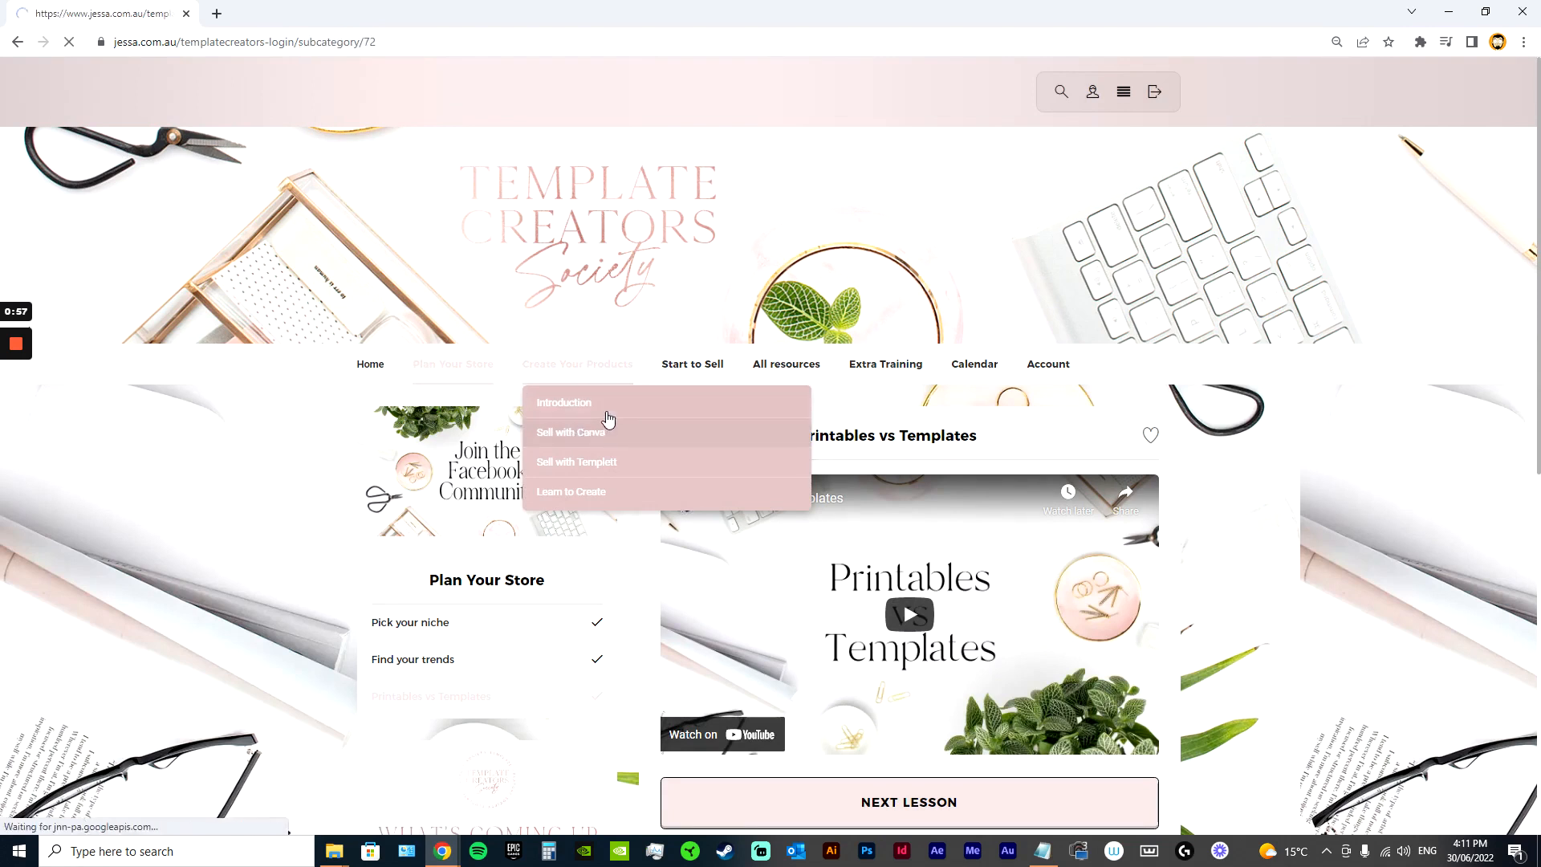
- Go to Sell with Canva > Learn to Create and browse the Birthday Stationery videos
{"action": "left_click", "coordinate": [570, 432]}
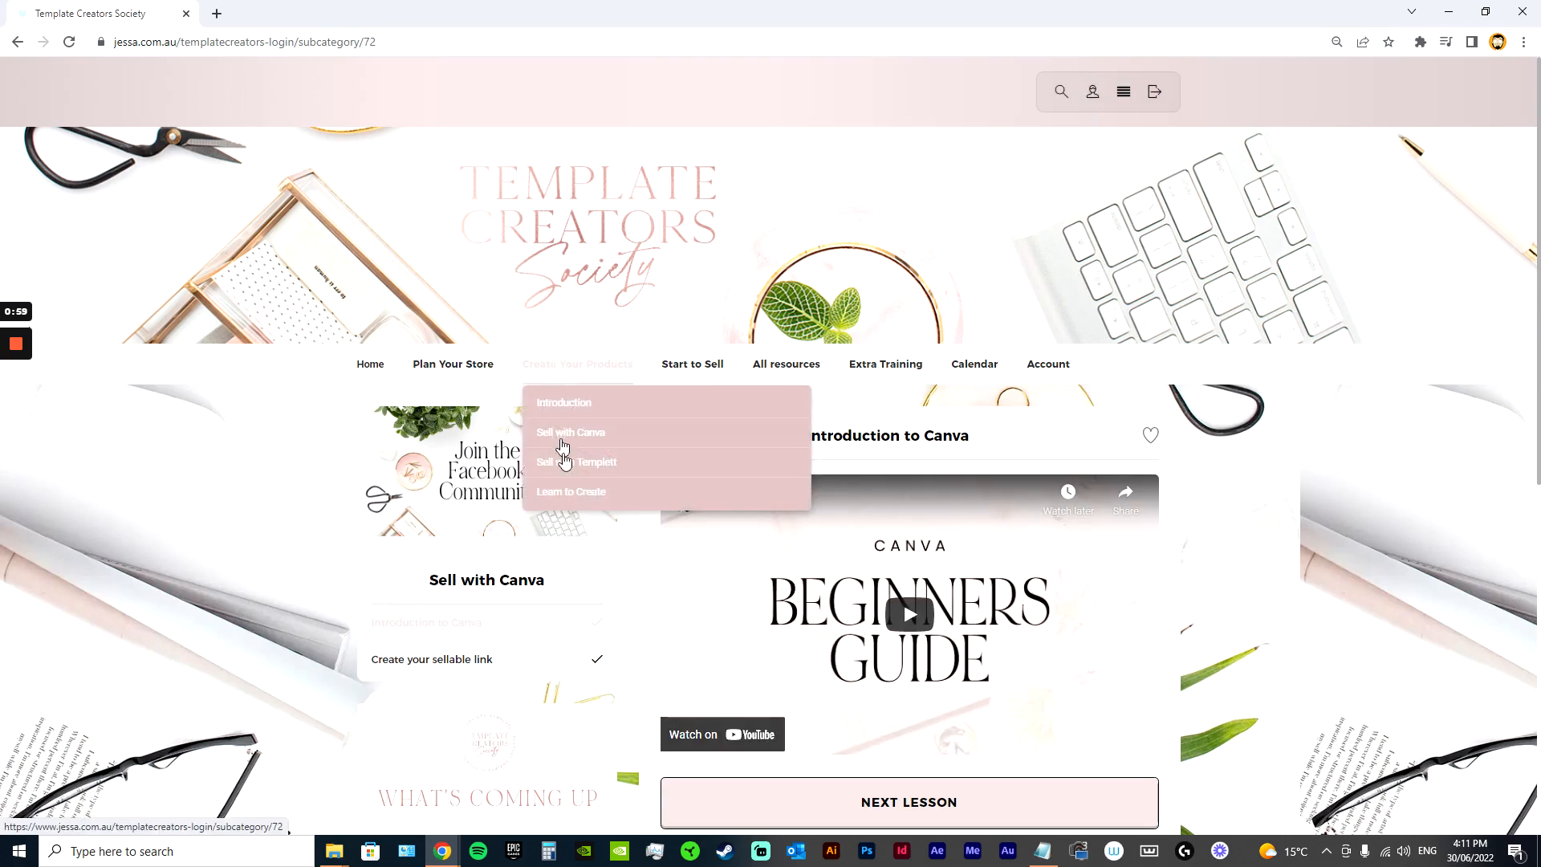
{"action": "left_click", "coordinate": [573, 462]}
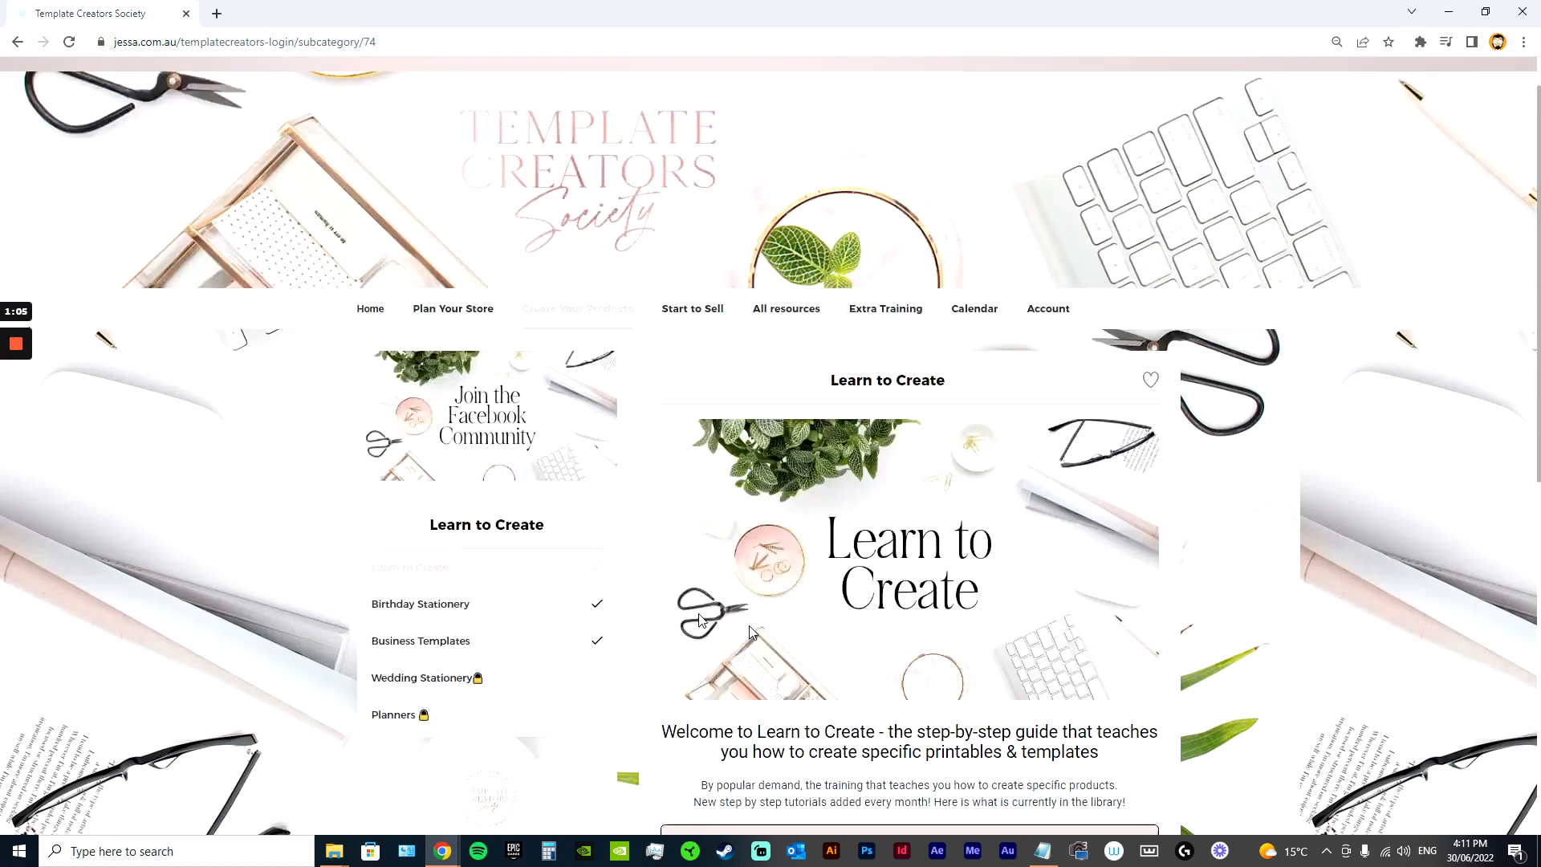
{"action": "scroll", "scroll_direction": "down", "scroll_amount": 3}
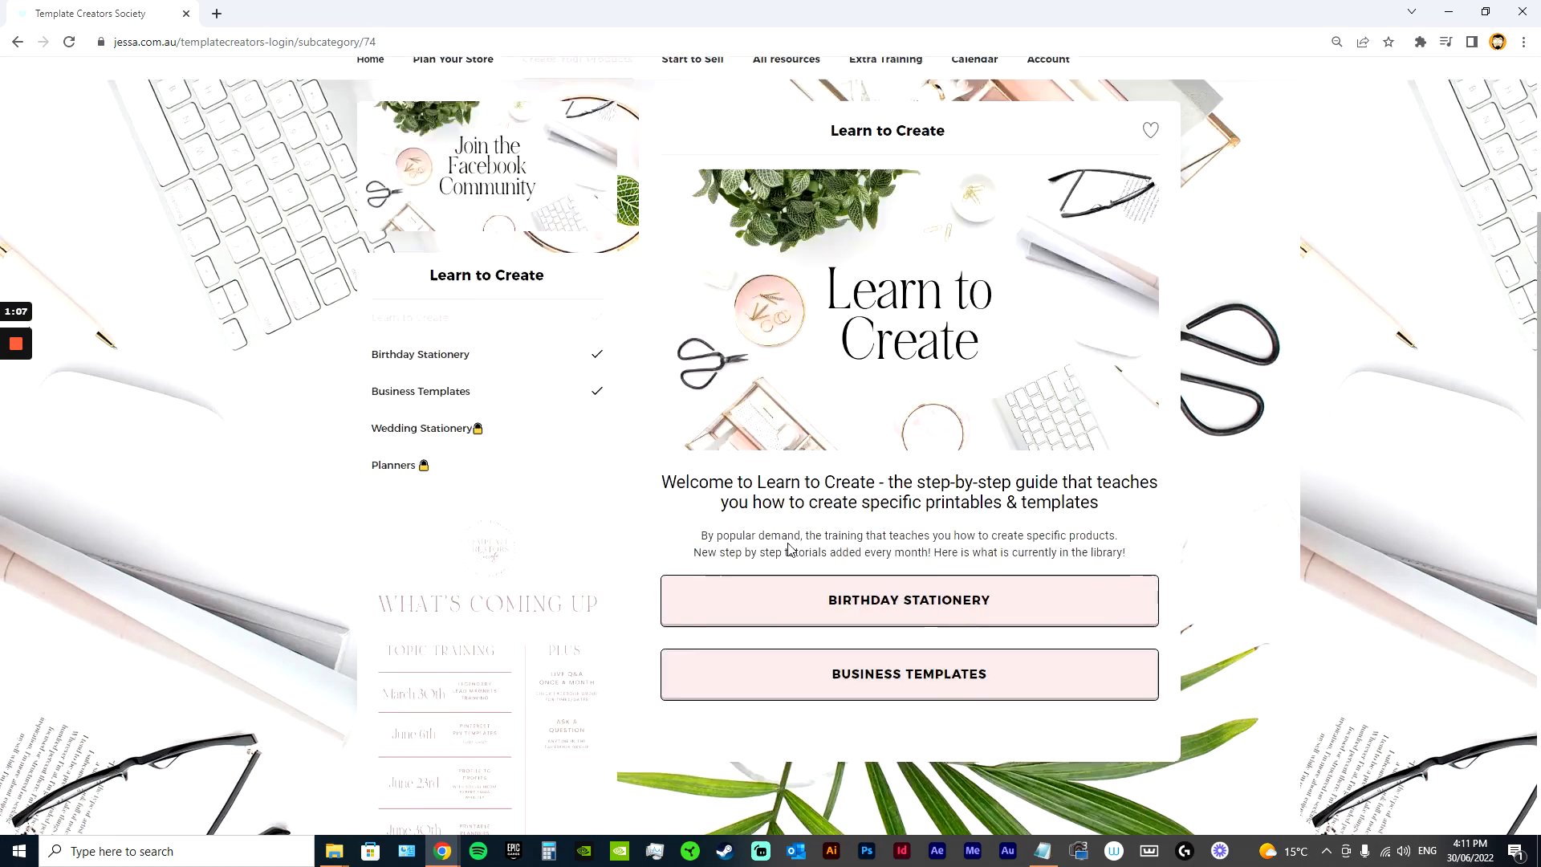
{"action": "left_click", "coordinate": [908, 600]}
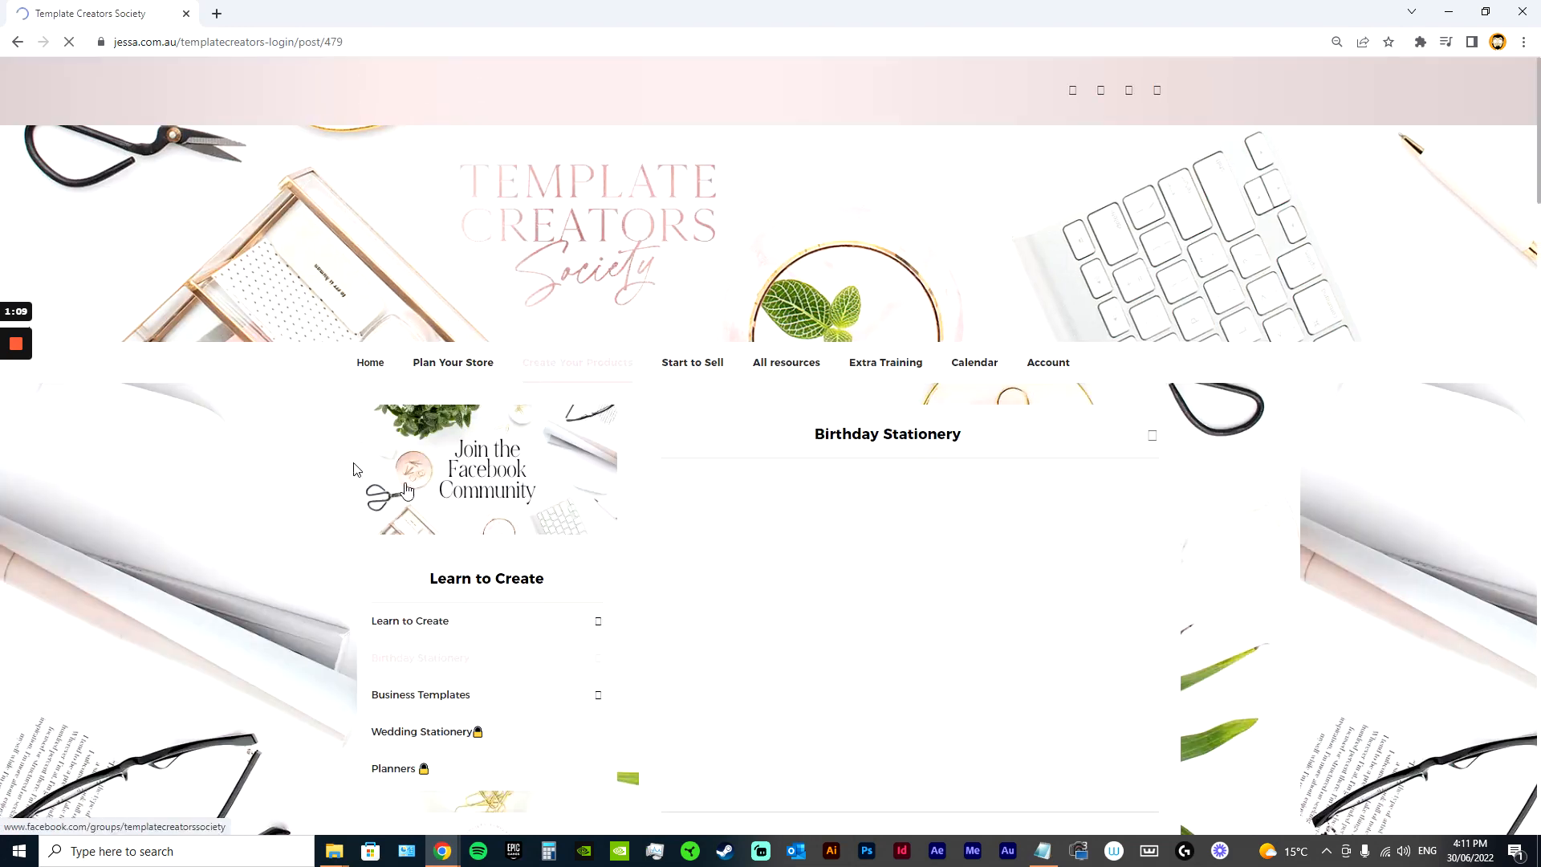
{"action": "scroll", "scroll_direction": "down", "scroll_amount": 3}
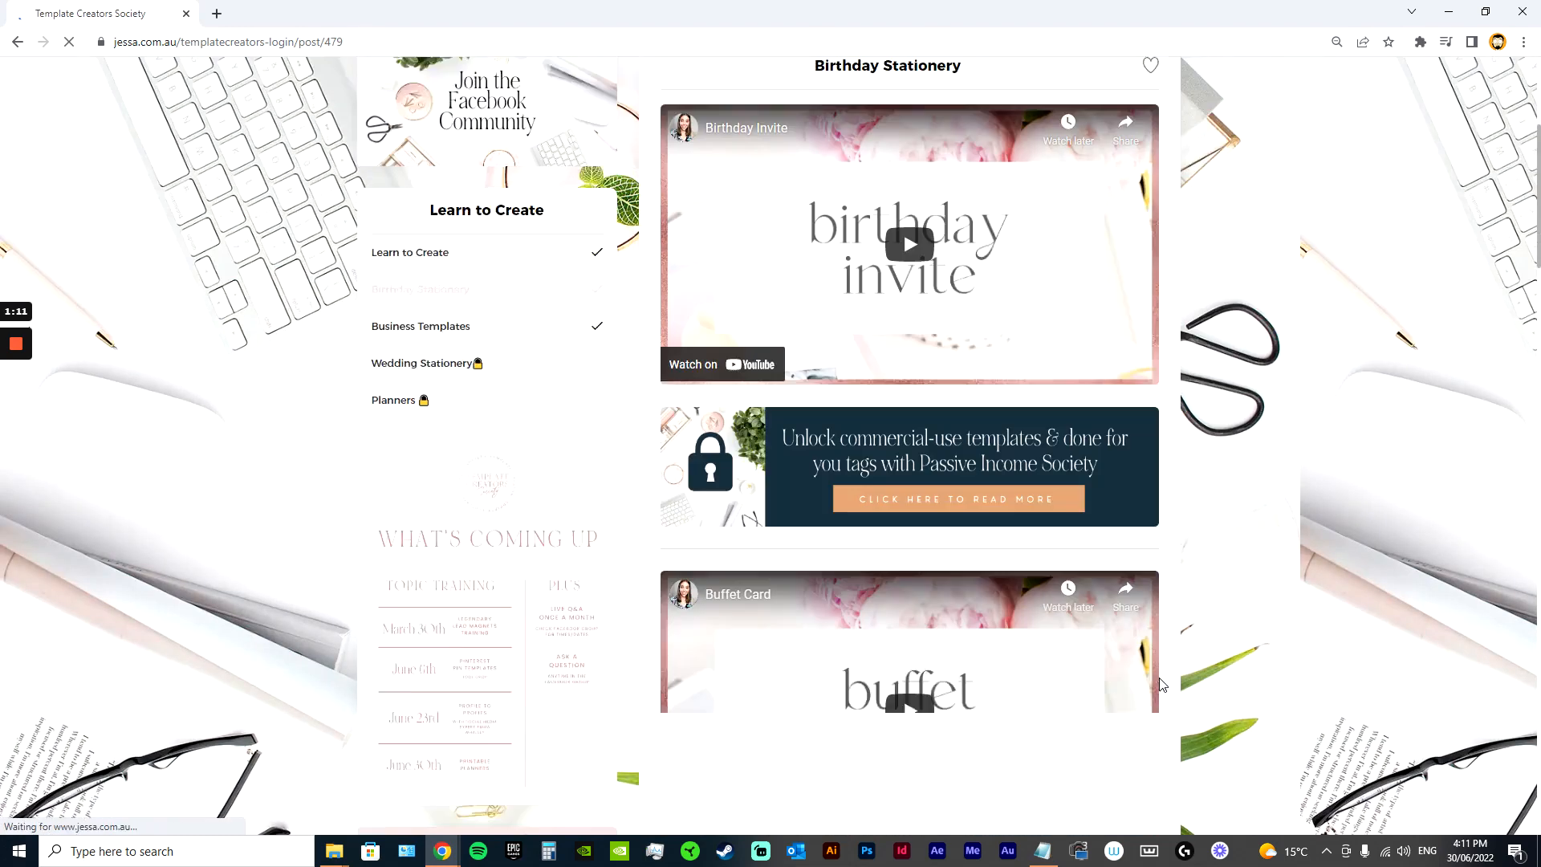
{"action": "scroll", "scroll_direction": "down", "scroll_amount": 3}
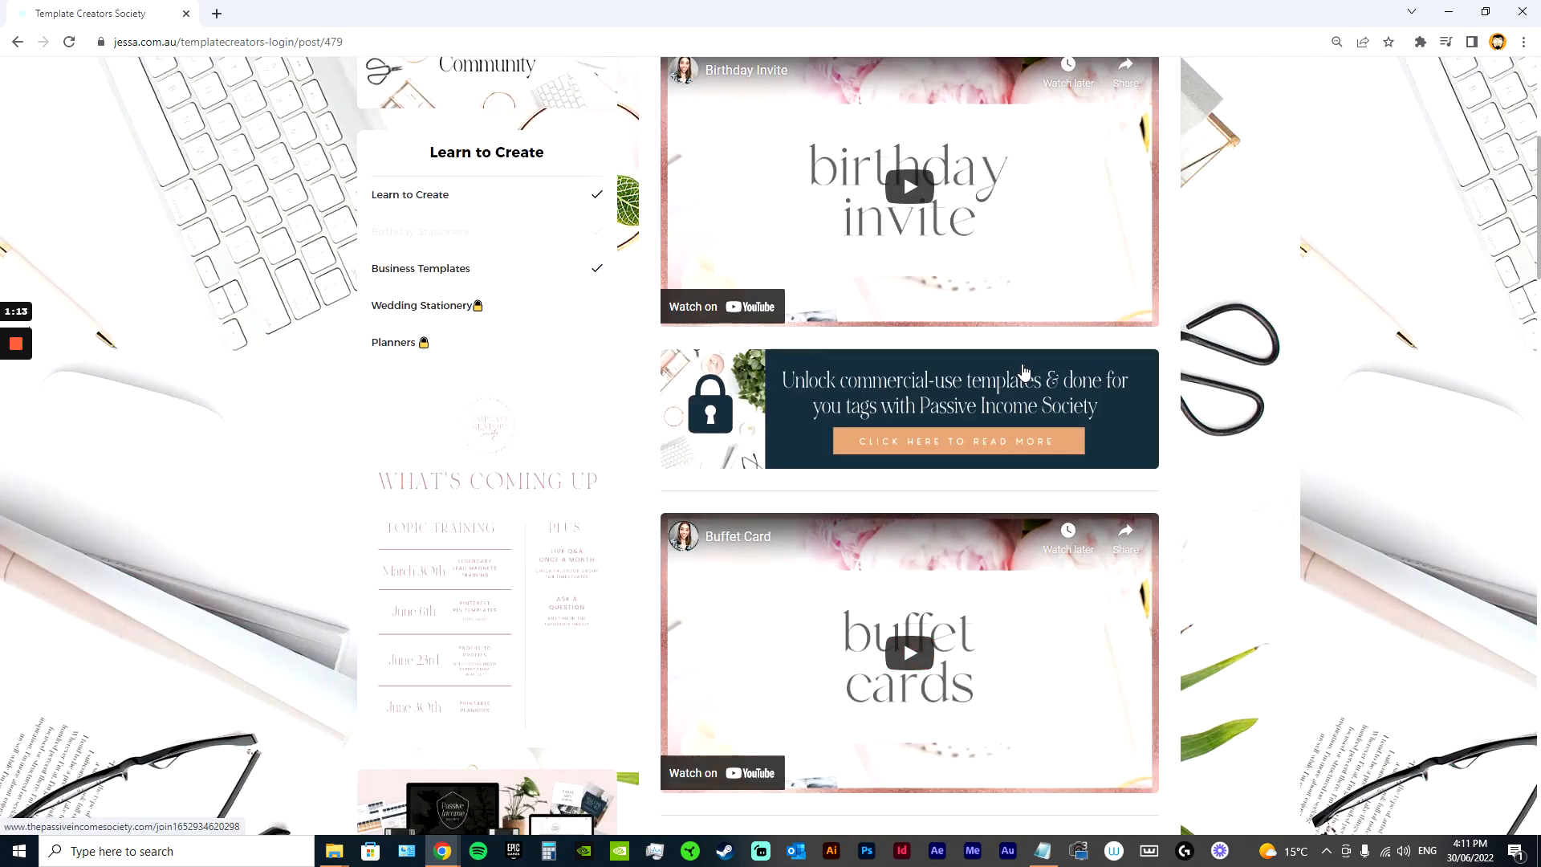
{"action": "scroll", "scroll_direction": "up", "scroll_amount": 3}
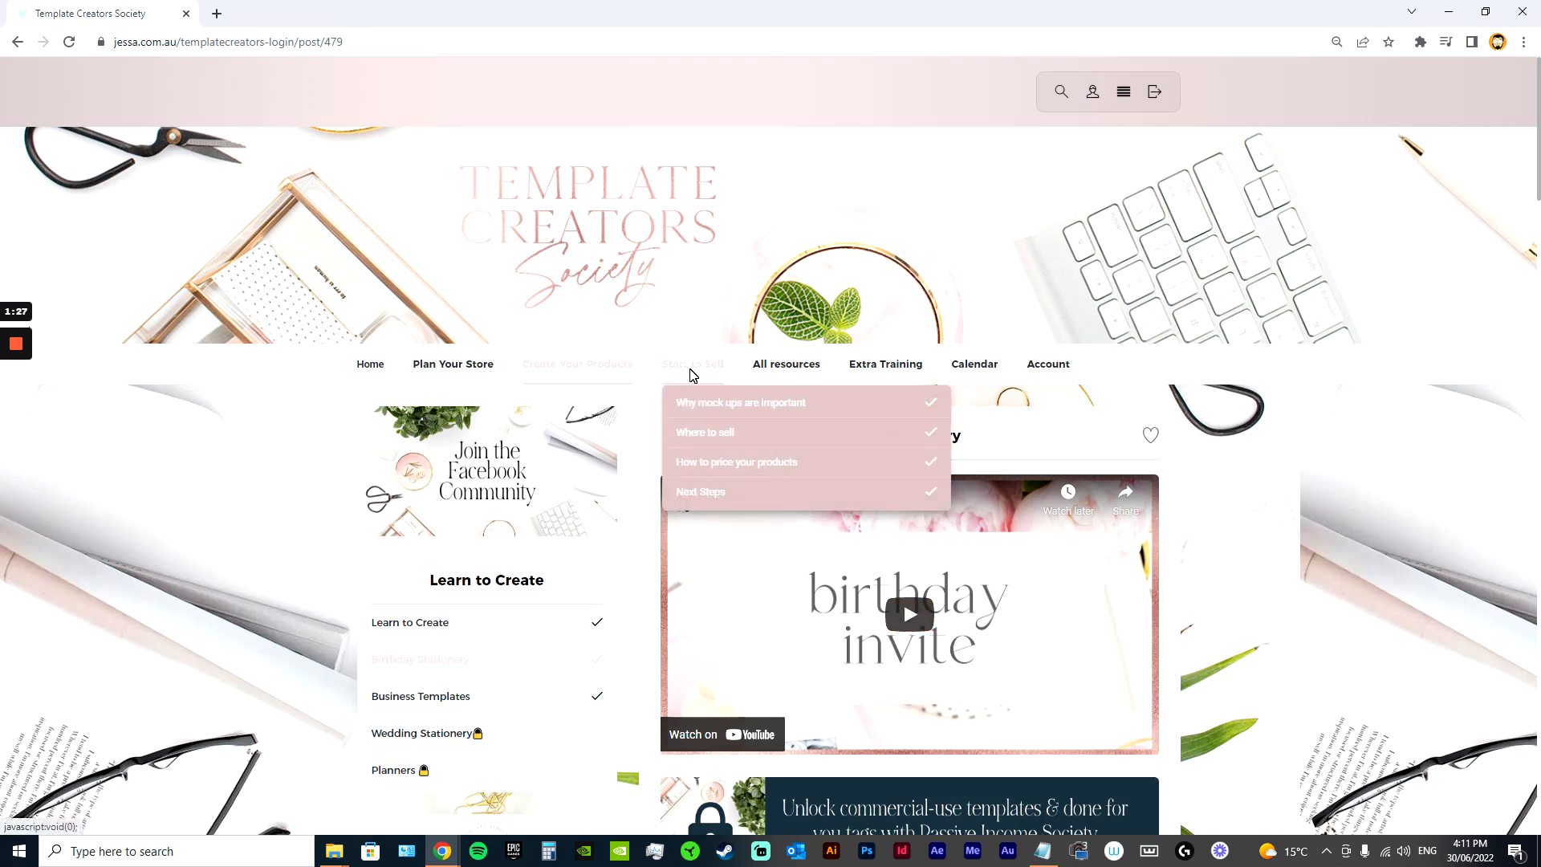
{"action": "mouse_move", "coordinate": [718, 392]}
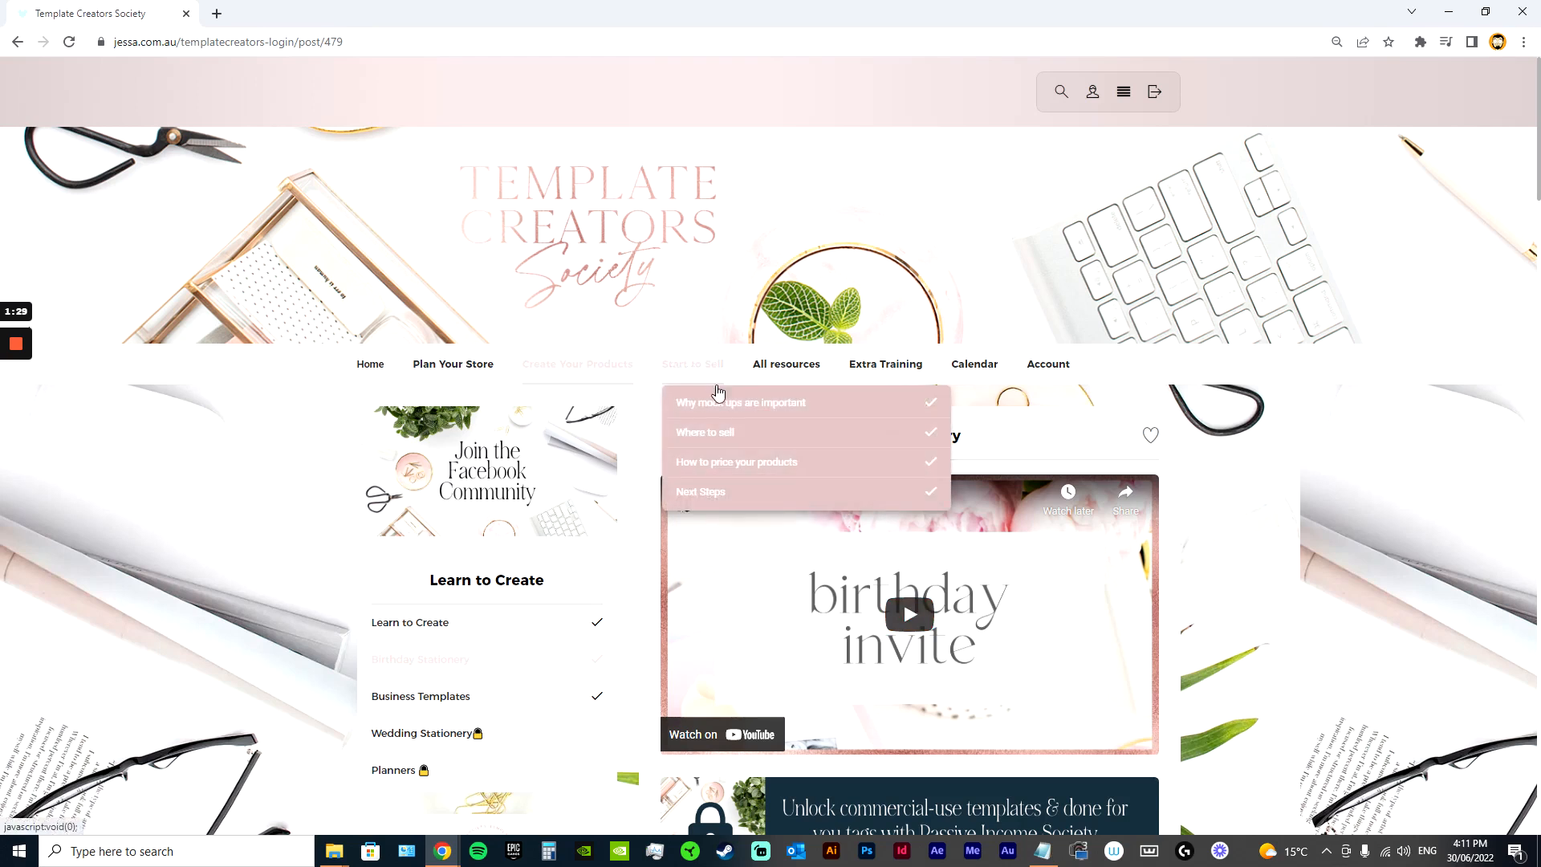
{"action": "mouse_move", "coordinate": [762, 437]}
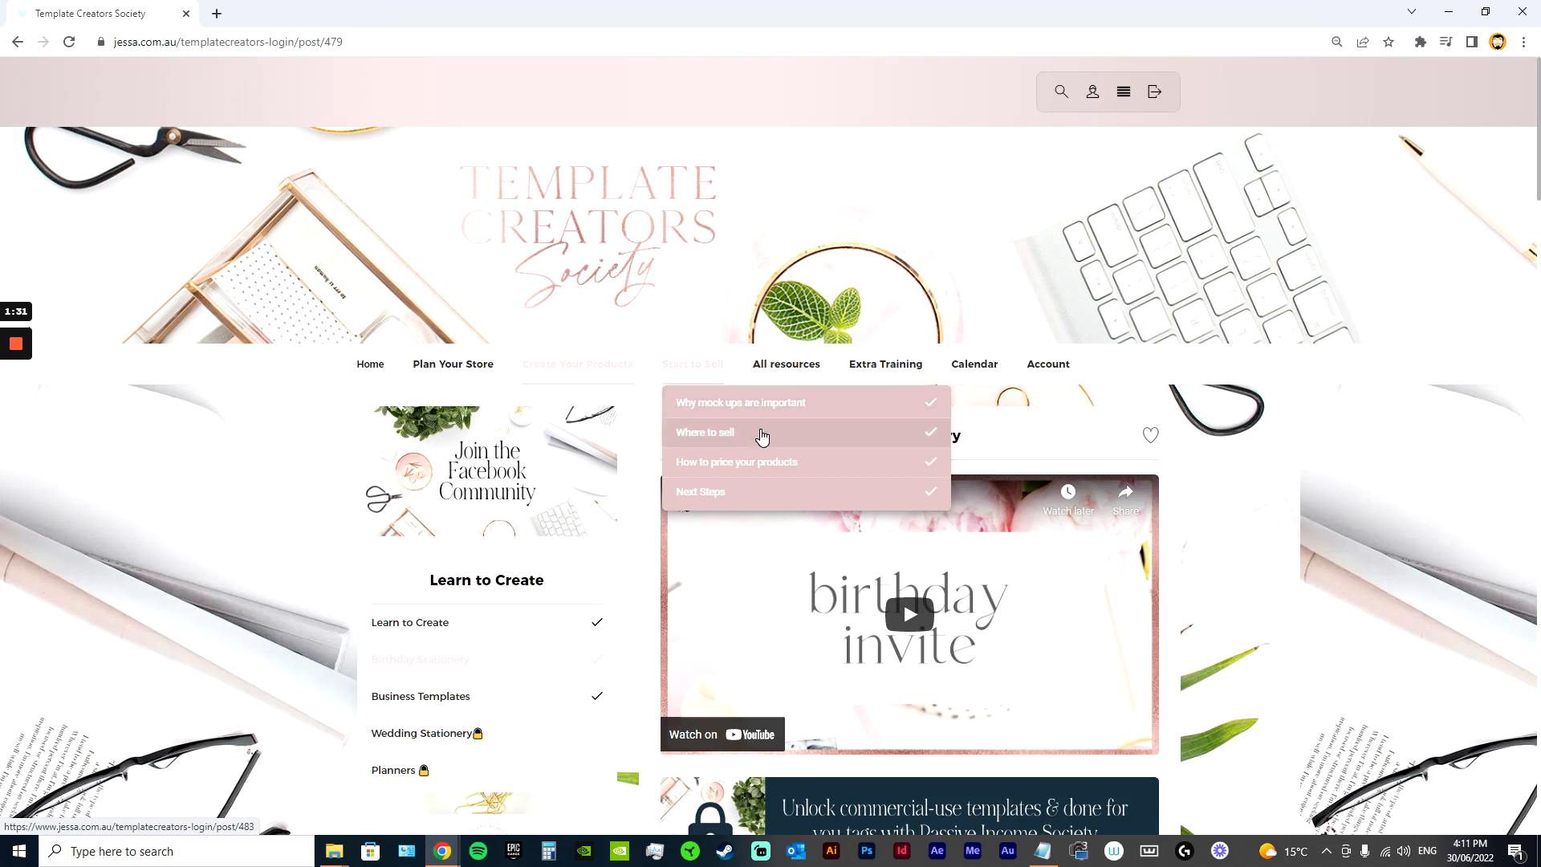
{"action": "mouse_move", "coordinate": [762, 469]}
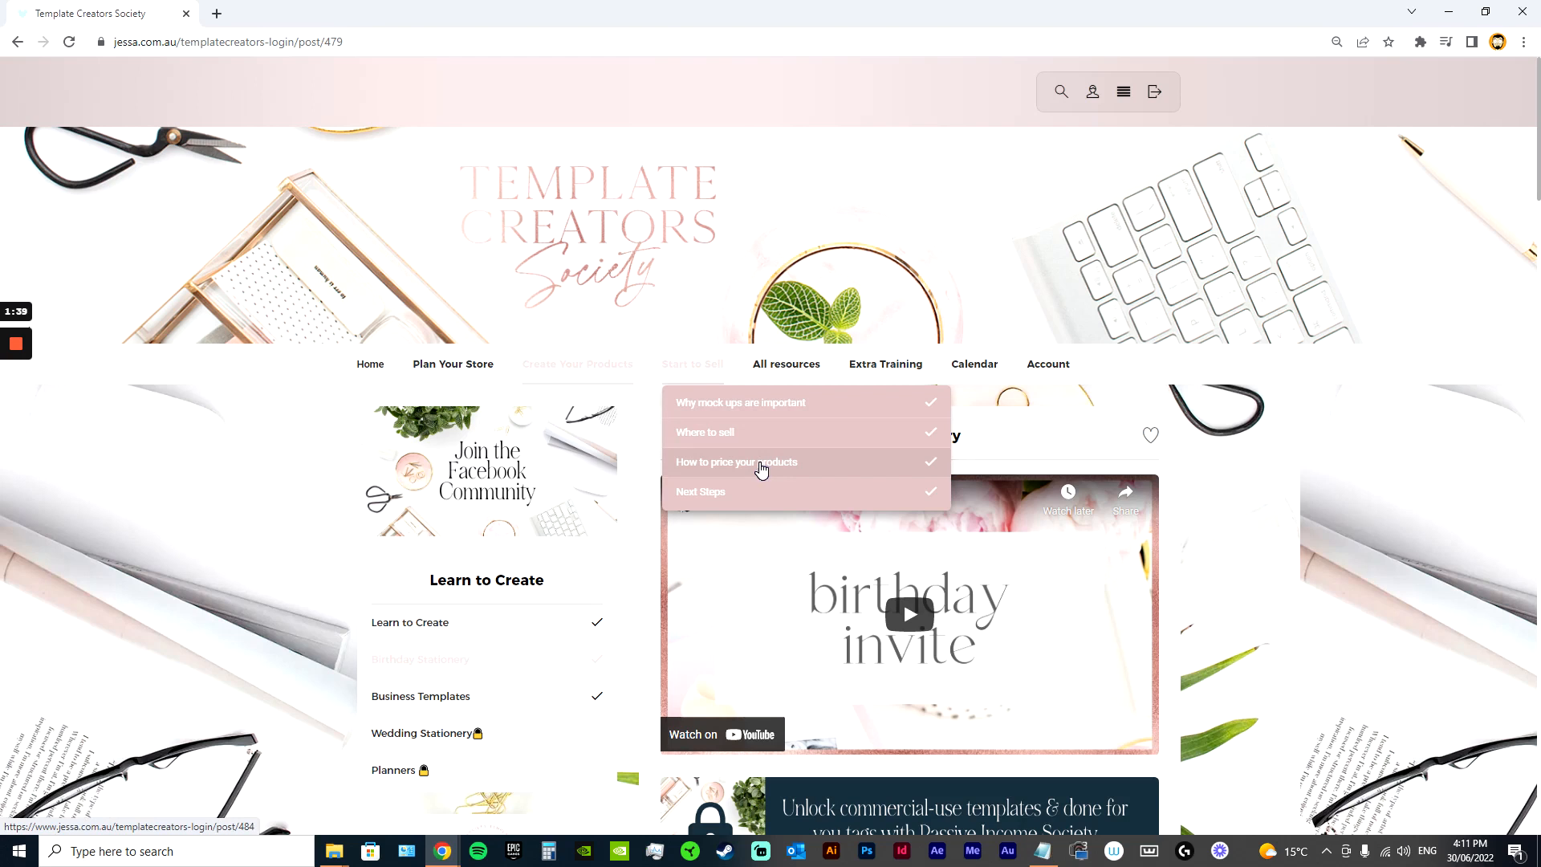
{"action": "mouse_move", "coordinate": [832, 408]}
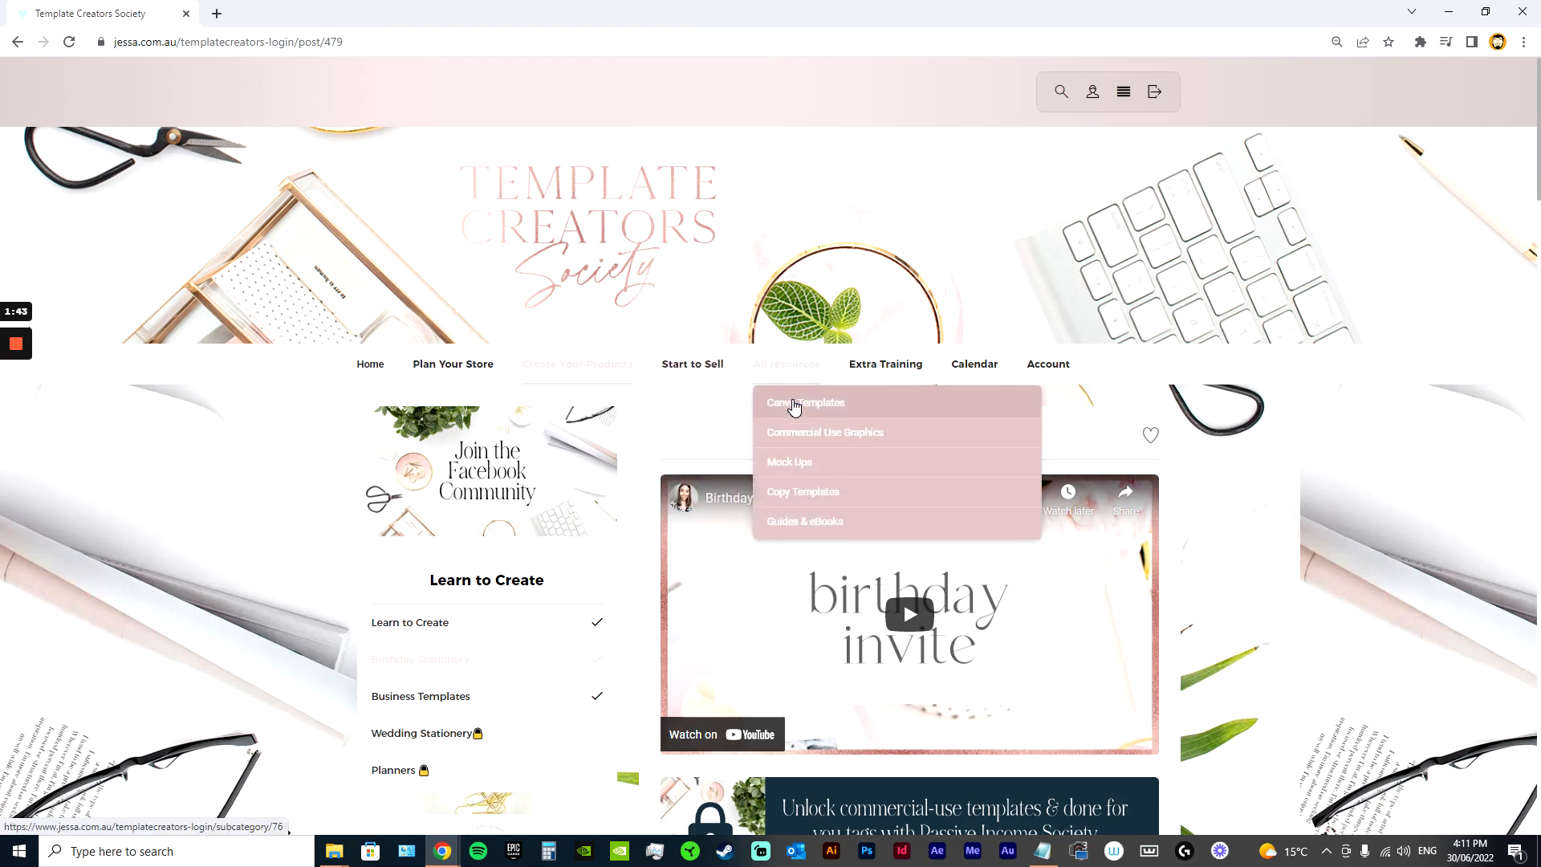
- Open Canva Templates, then the Pinterest Pins, Envelope liner and Brand Boards resources
{"action": "left_click", "coordinate": [806, 403]}
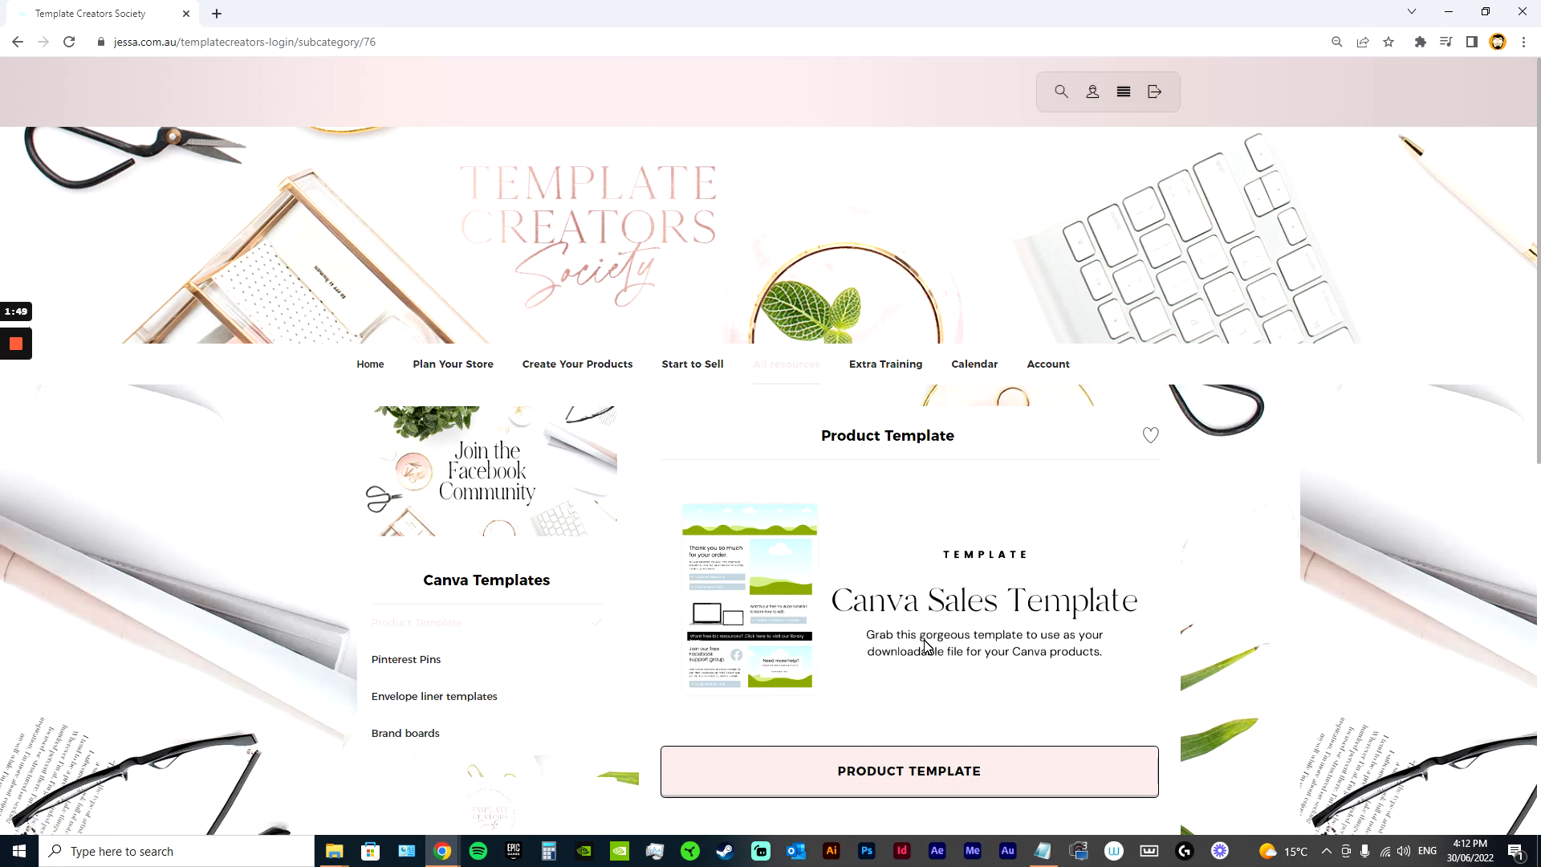
{"action": "mouse_move", "coordinate": [410, 673]}
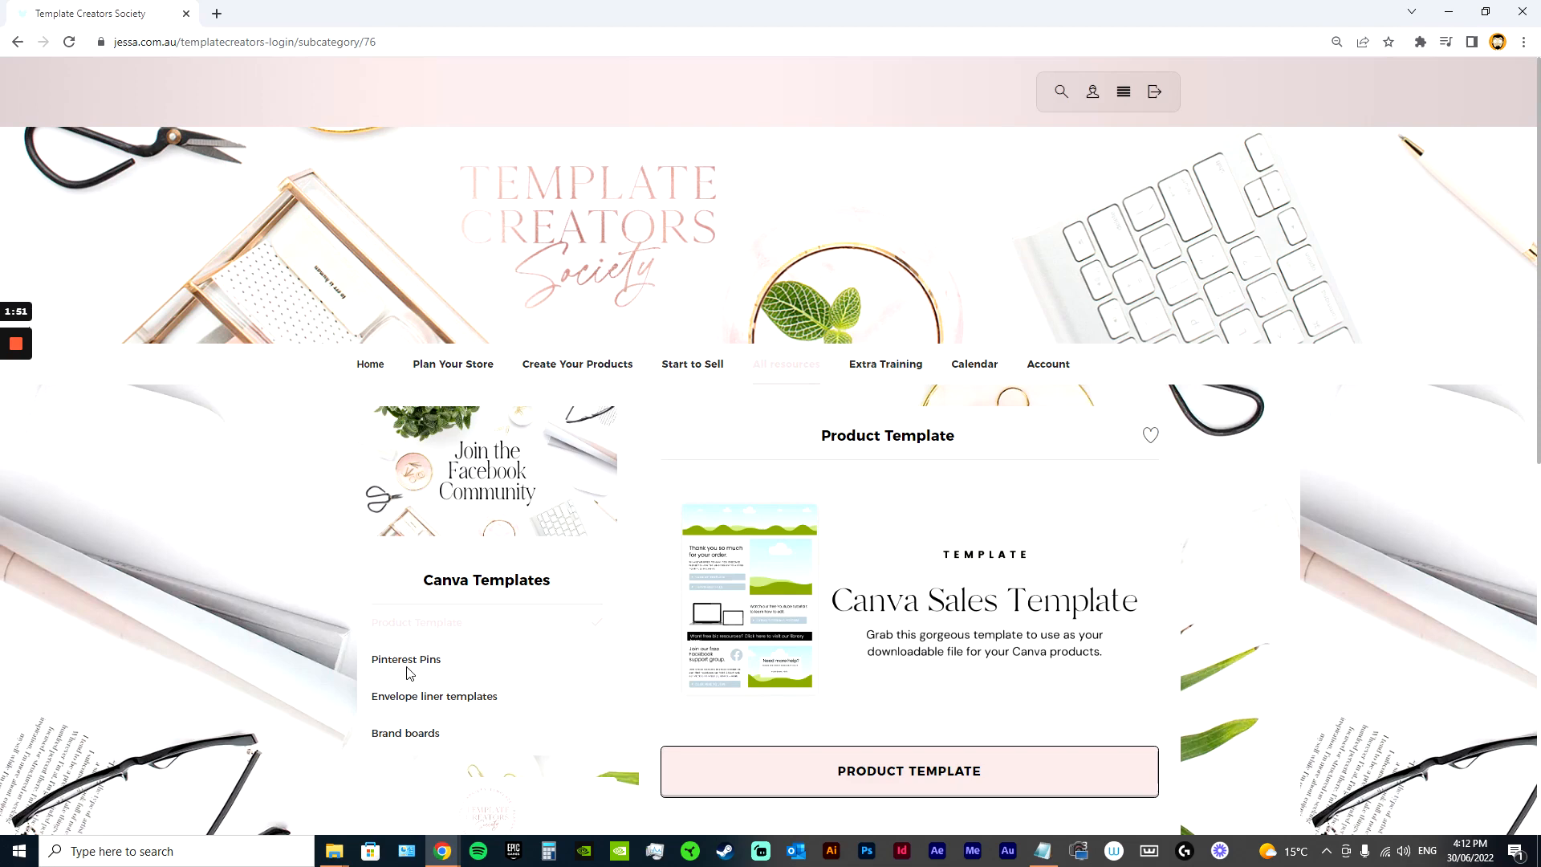
{"action": "left_click", "coordinate": [406, 658]}
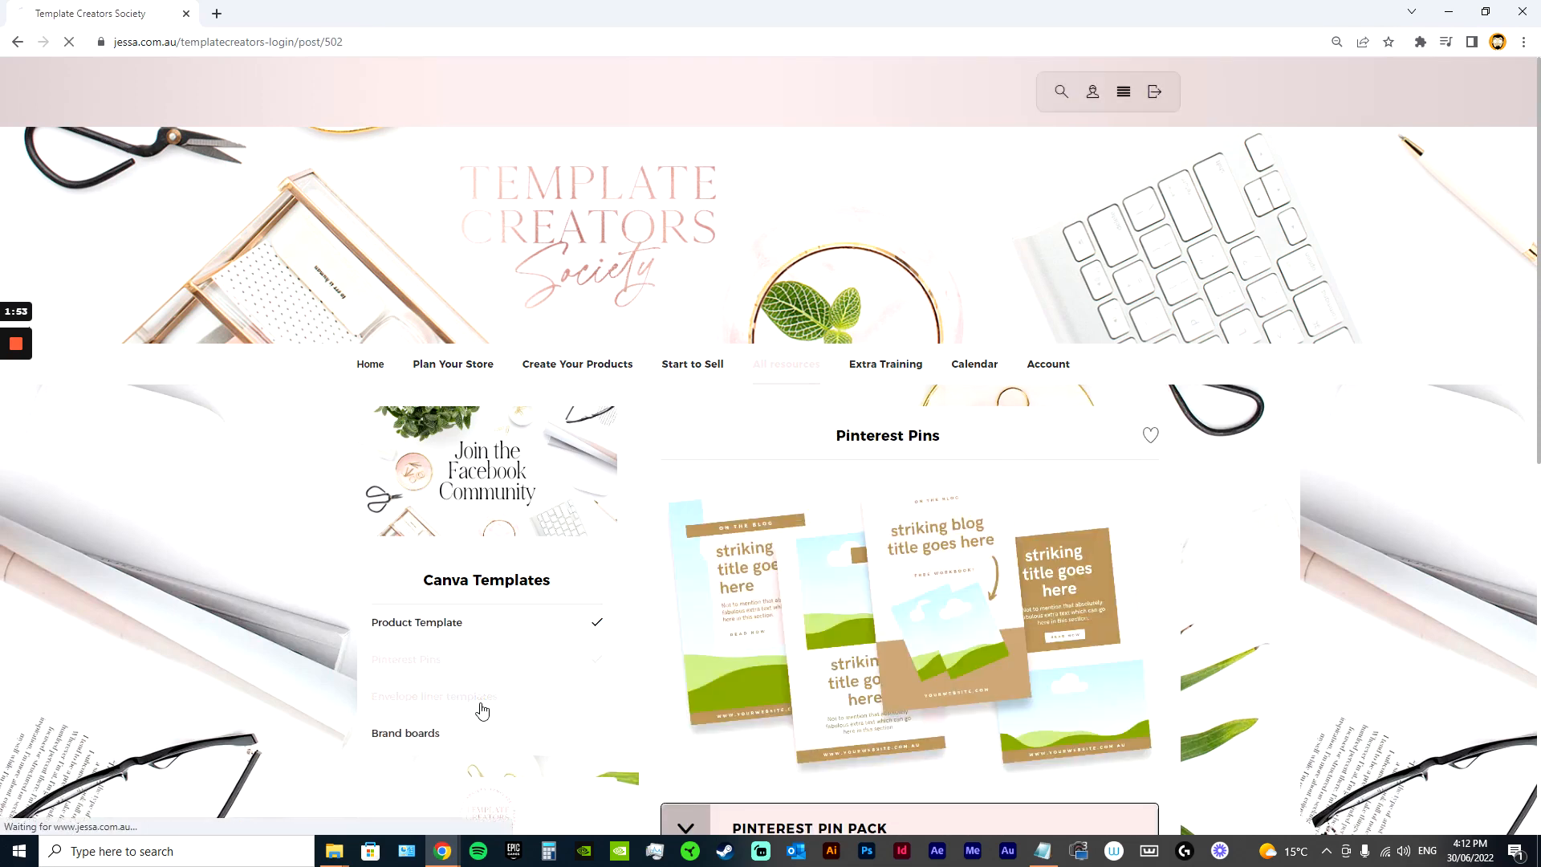
{"action": "left_click", "coordinate": [433, 696]}
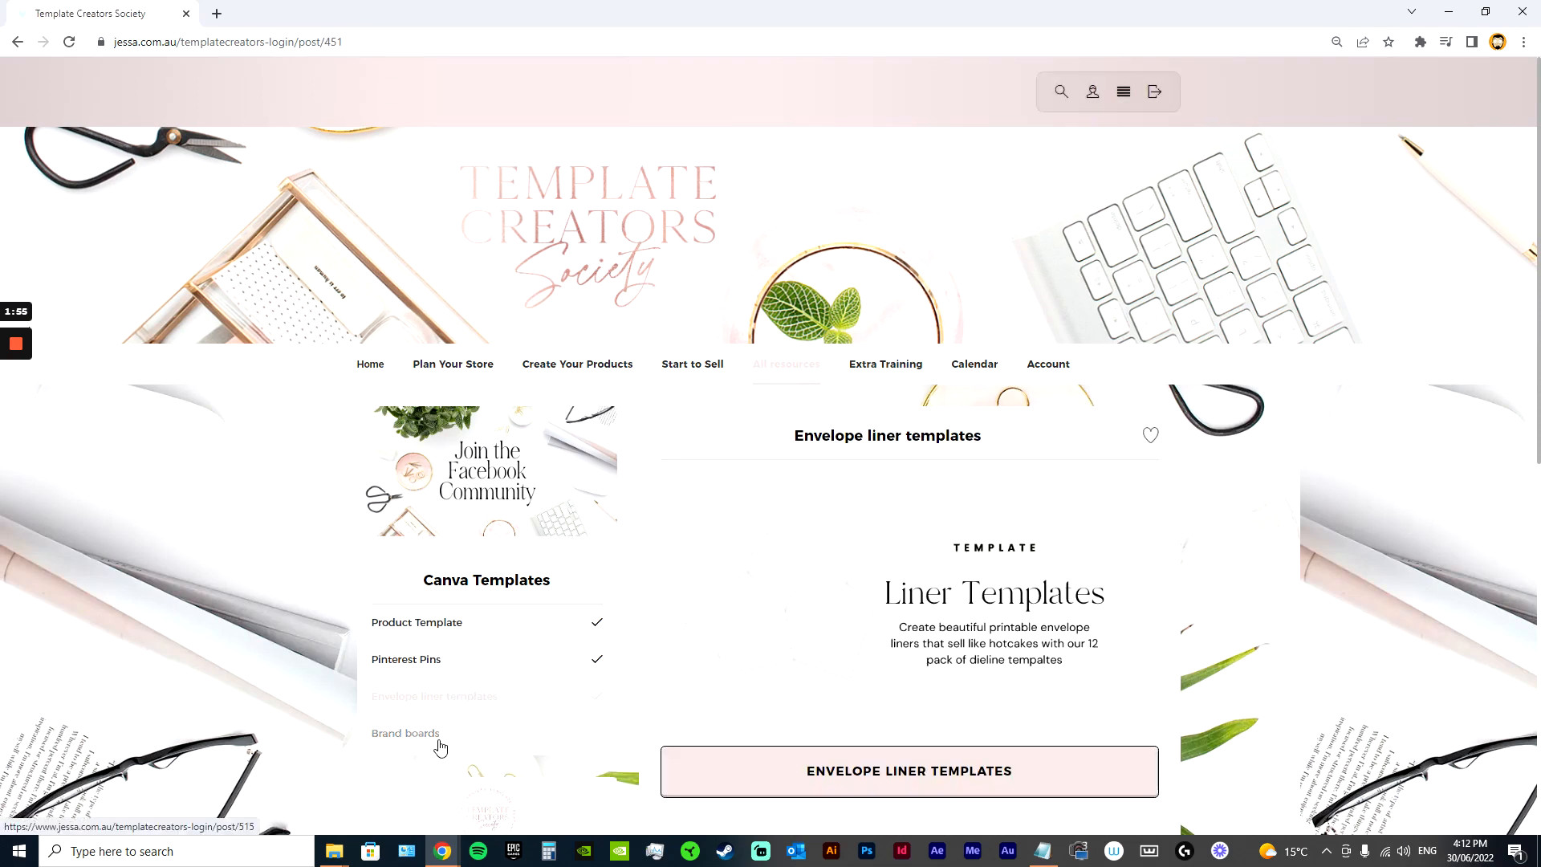
{"action": "left_click", "coordinate": [404, 732]}
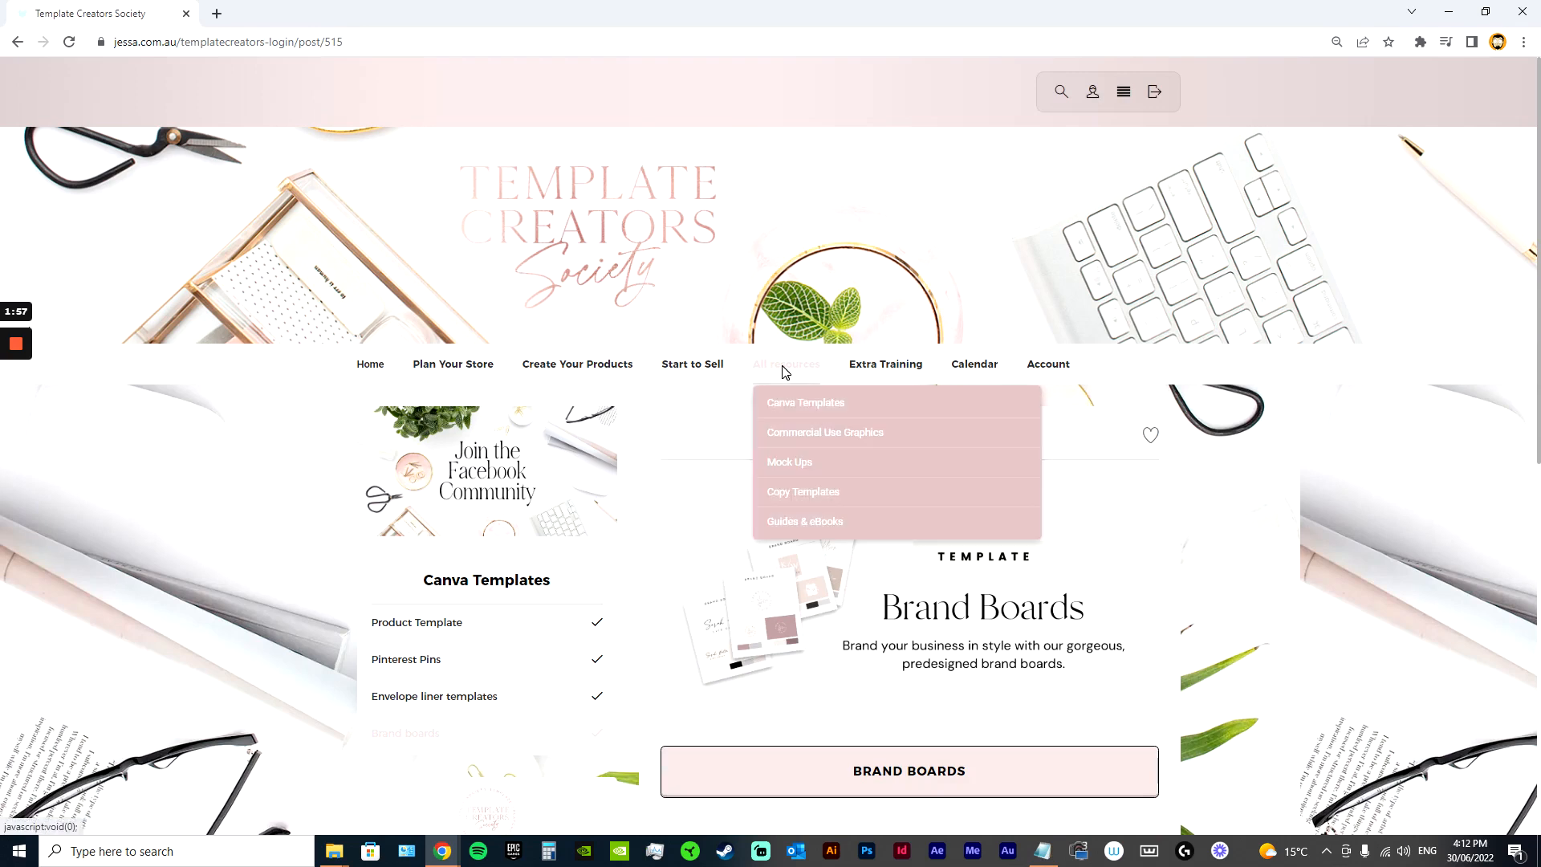
{"action": "mouse_move", "coordinate": [804, 522]}
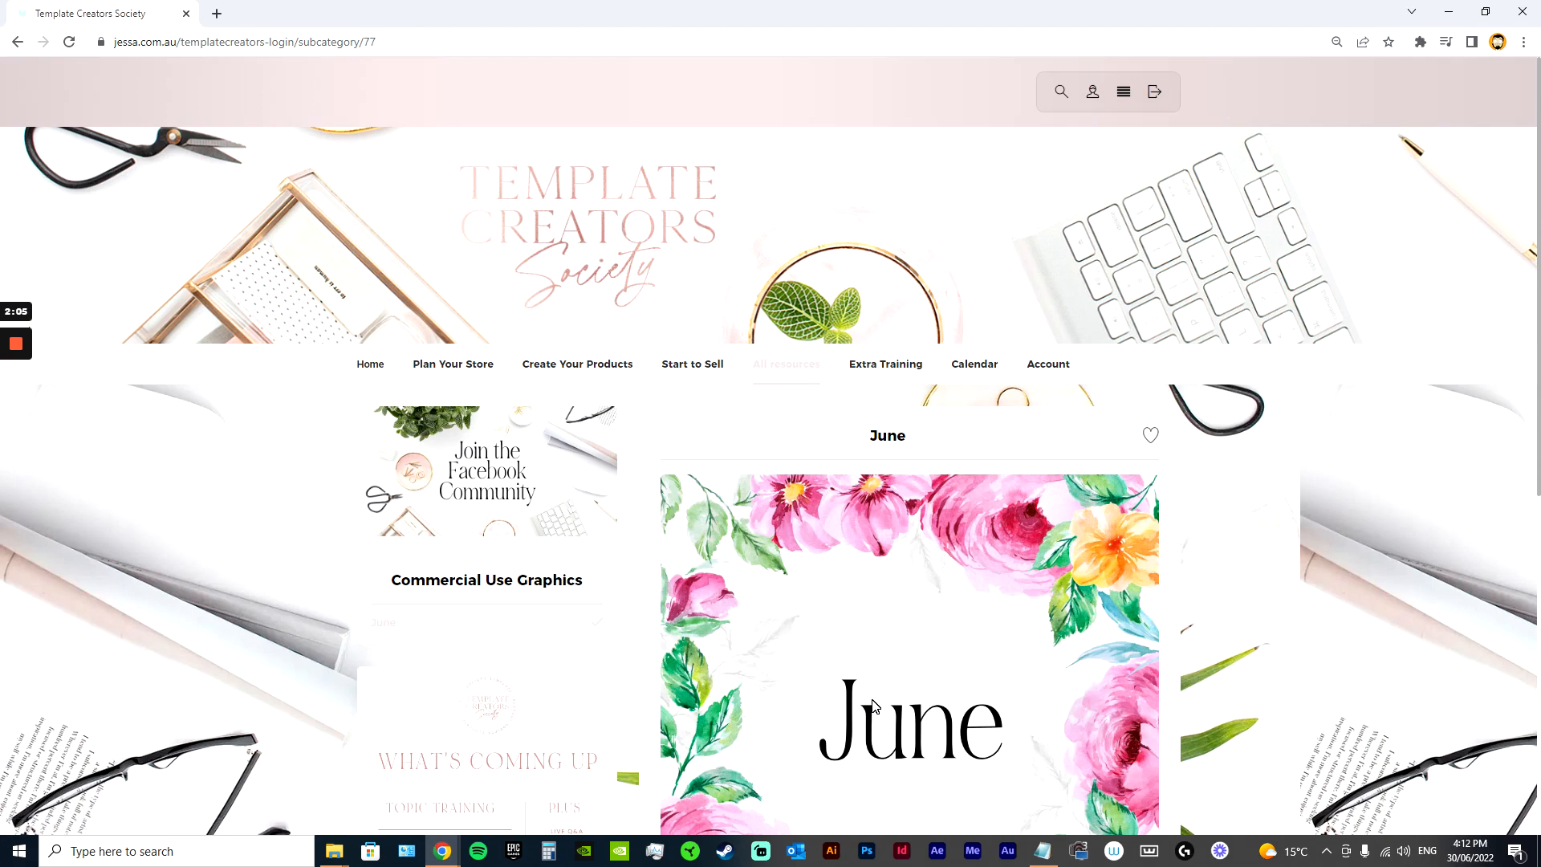
{"action": "mouse_move", "coordinate": [922, 682]}
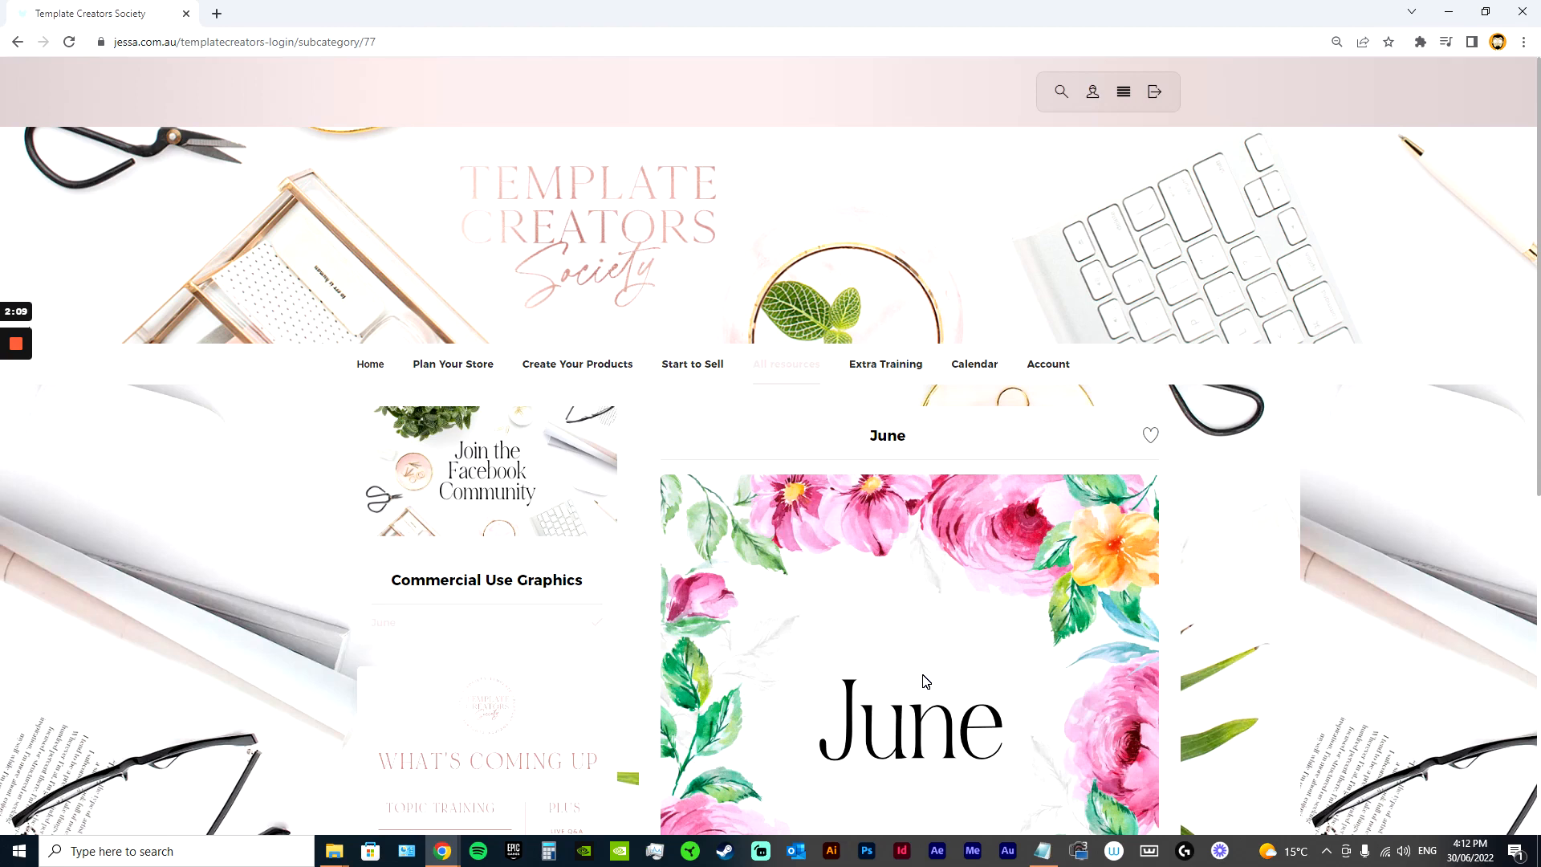
- Scroll the June Commercial Use Graphics post down to the June Florals zip
{"action": "scroll", "scroll_direction": "down", "scroll_amount": 3}
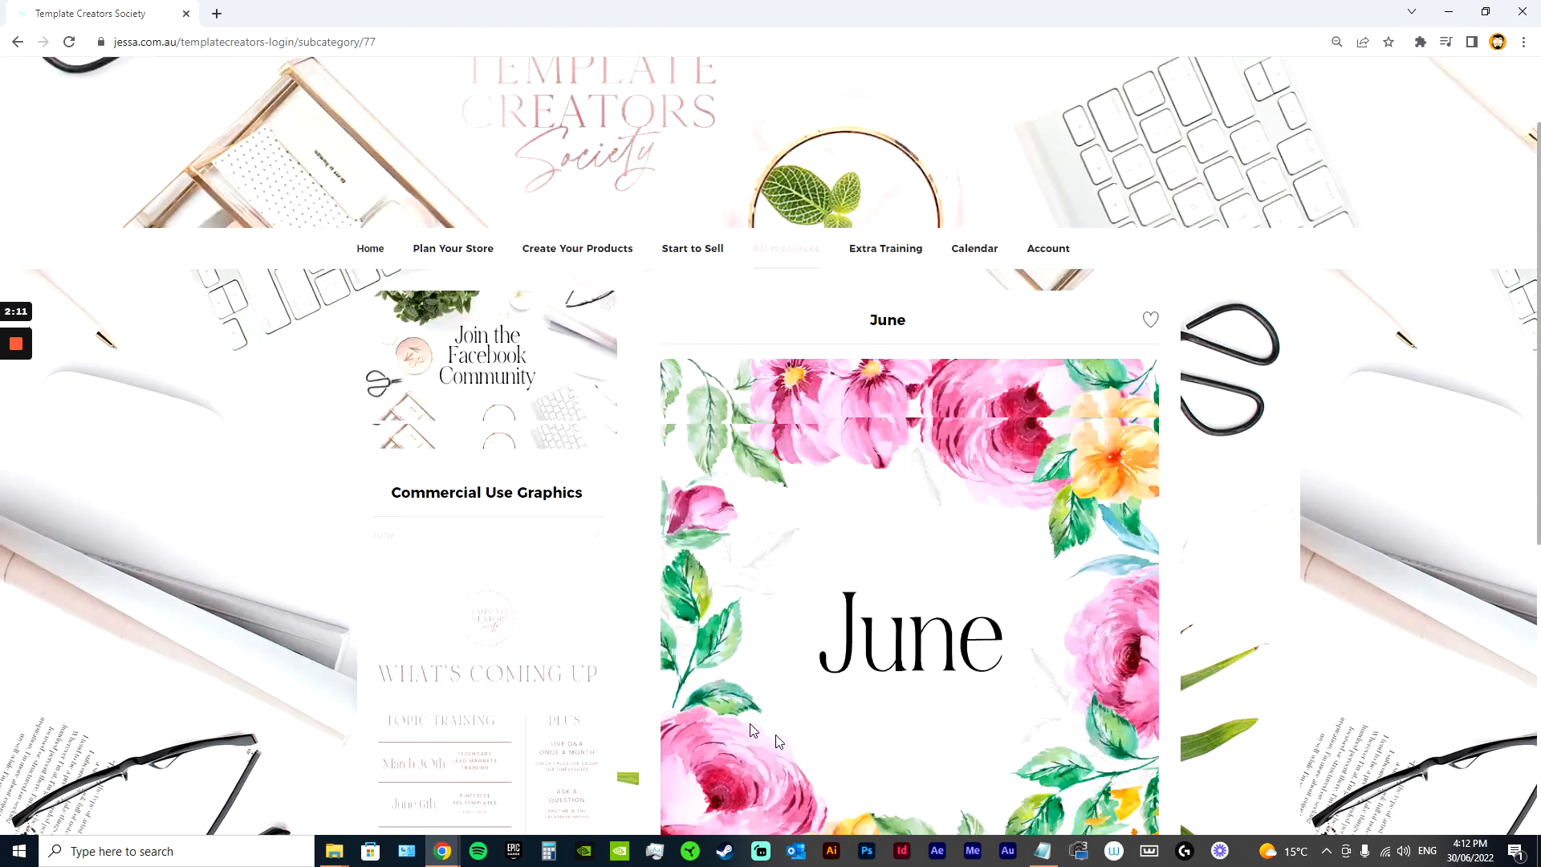
{"action": "scroll", "scroll_direction": "down", "scroll_amount": 3}
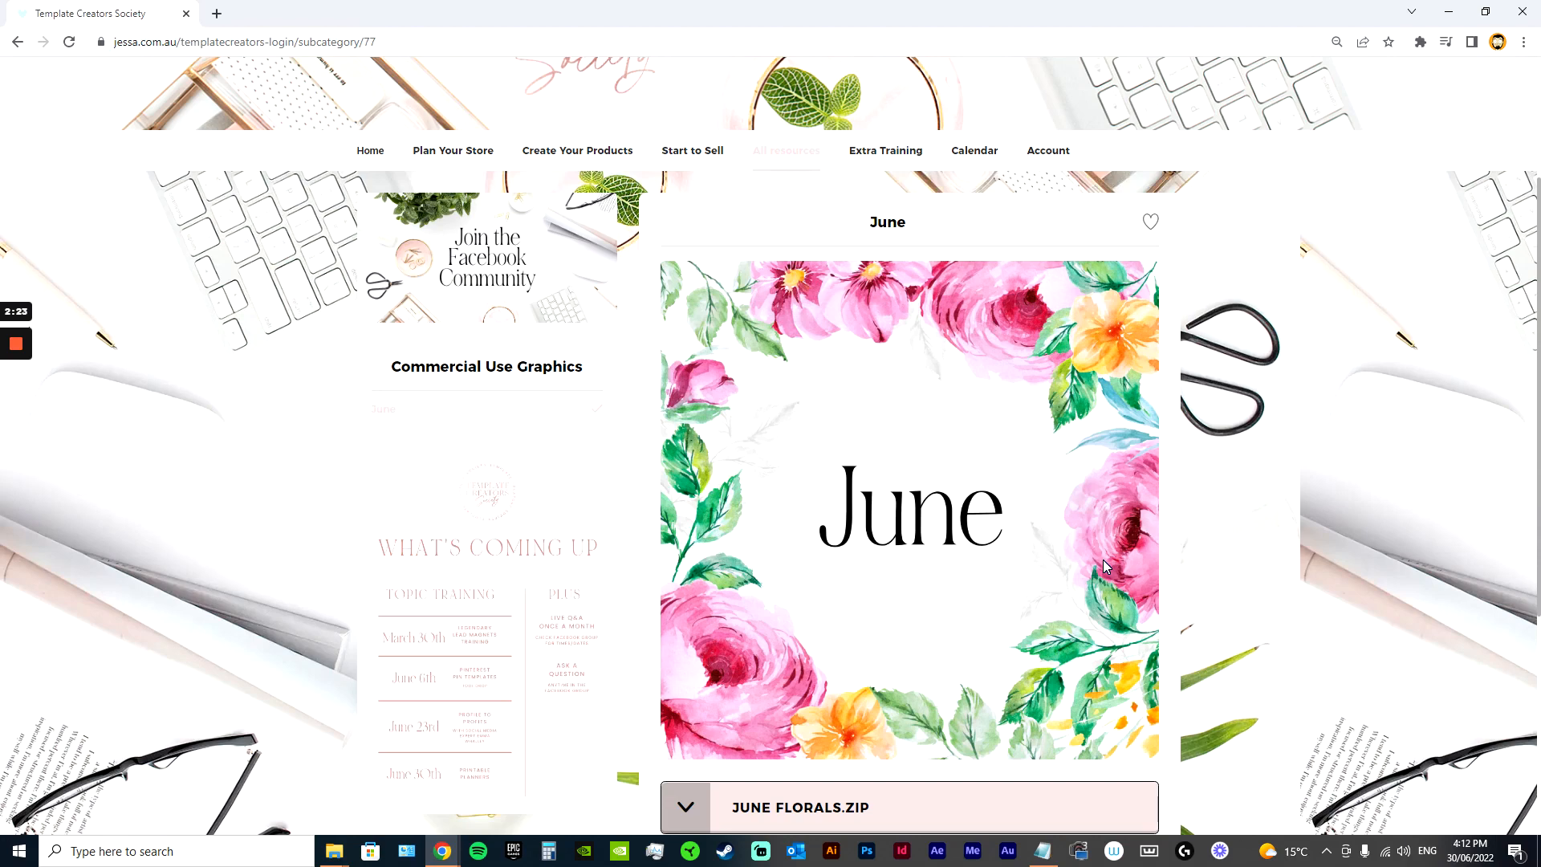
{"action": "mouse_move", "coordinate": [912, 676]}
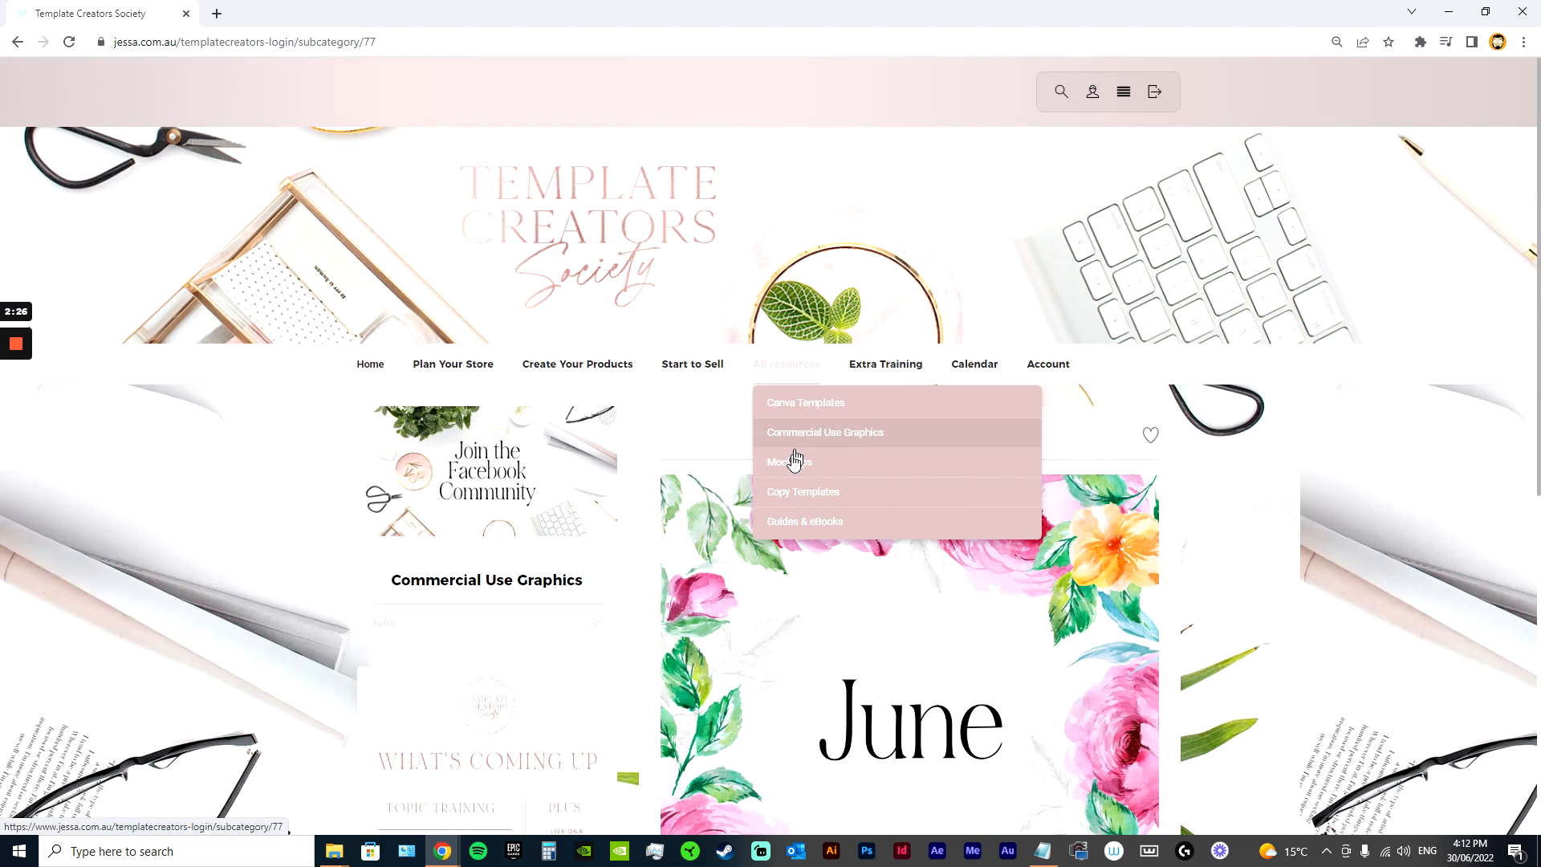
{"action": "left_click", "coordinate": [787, 463]}
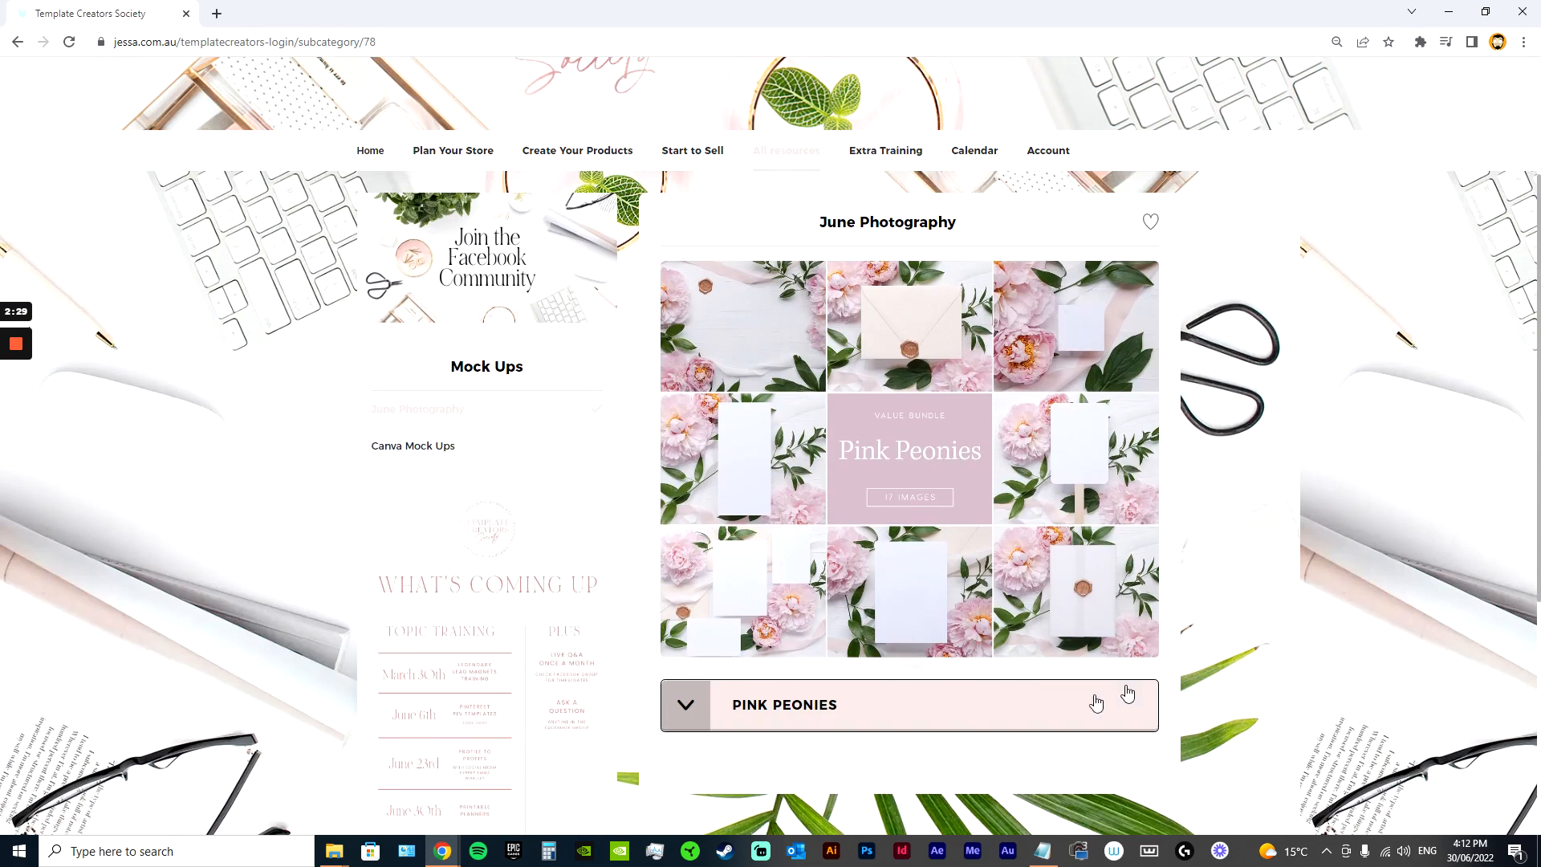
{"action": "mouse_move", "coordinate": [910, 532]}
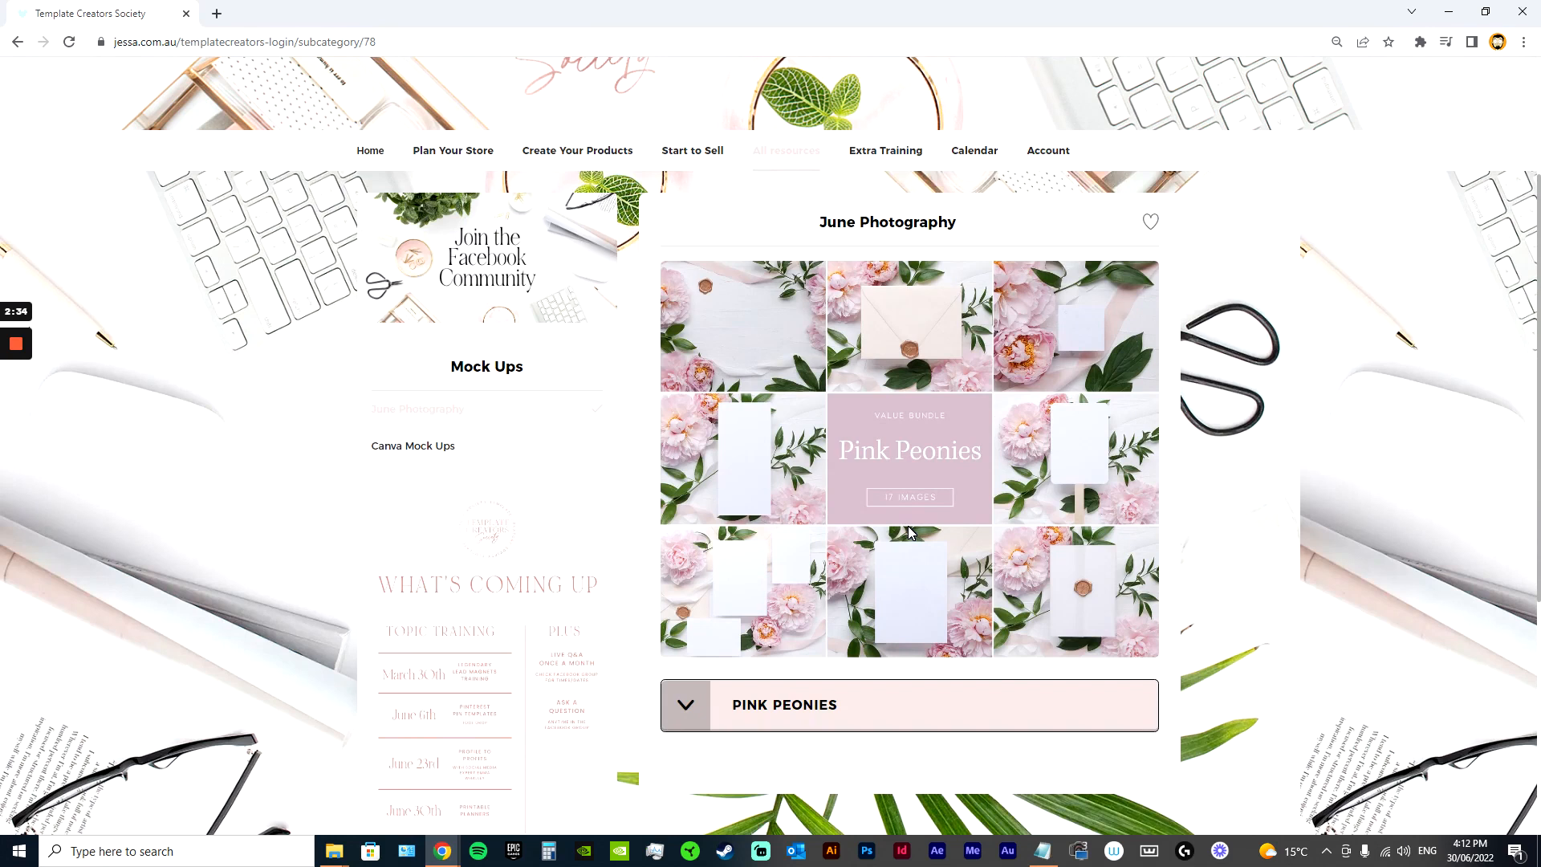
{"action": "mouse_move", "coordinate": [971, 564]}
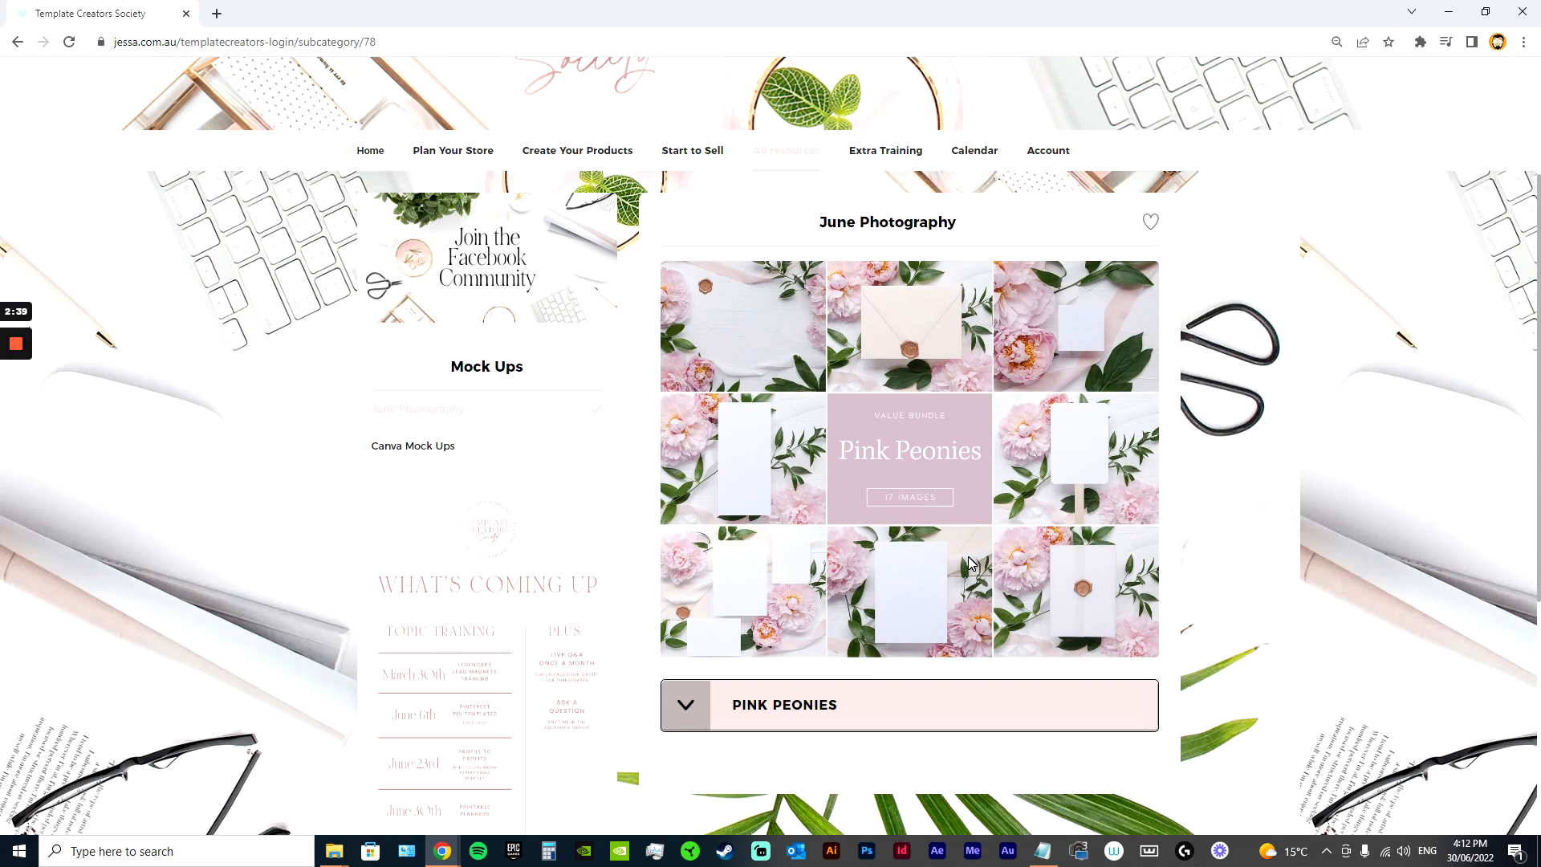
- Return to the All resources list of libraries
{"action": "left_click", "coordinate": [785, 150]}
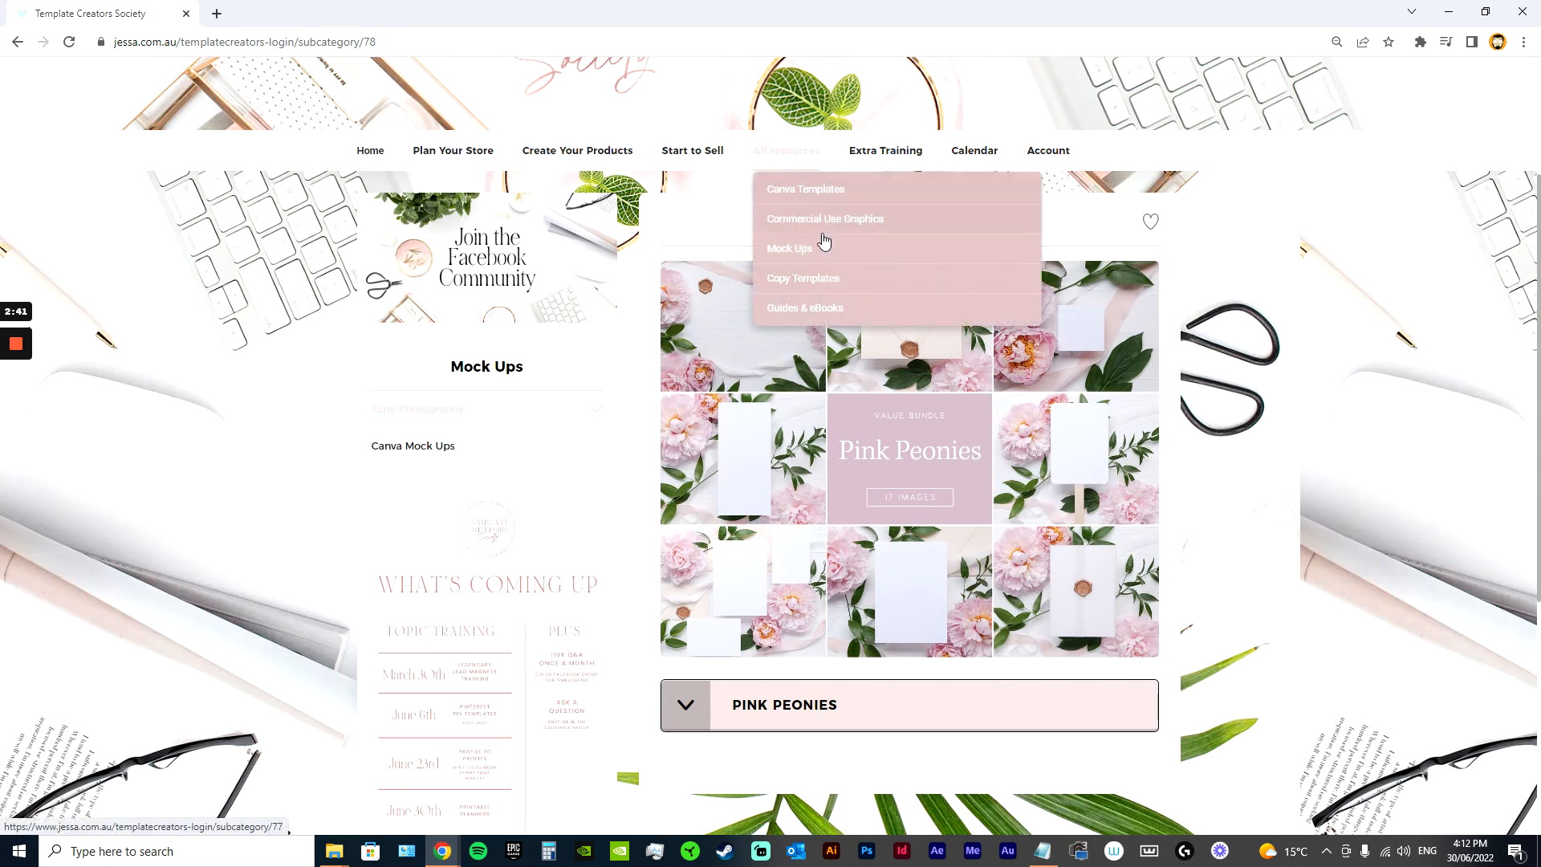
- Open Copy Templates and scroll the Email Nurture Templates post to its Guide and Templates buttons
{"action": "left_click", "coordinate": [802, 279]}
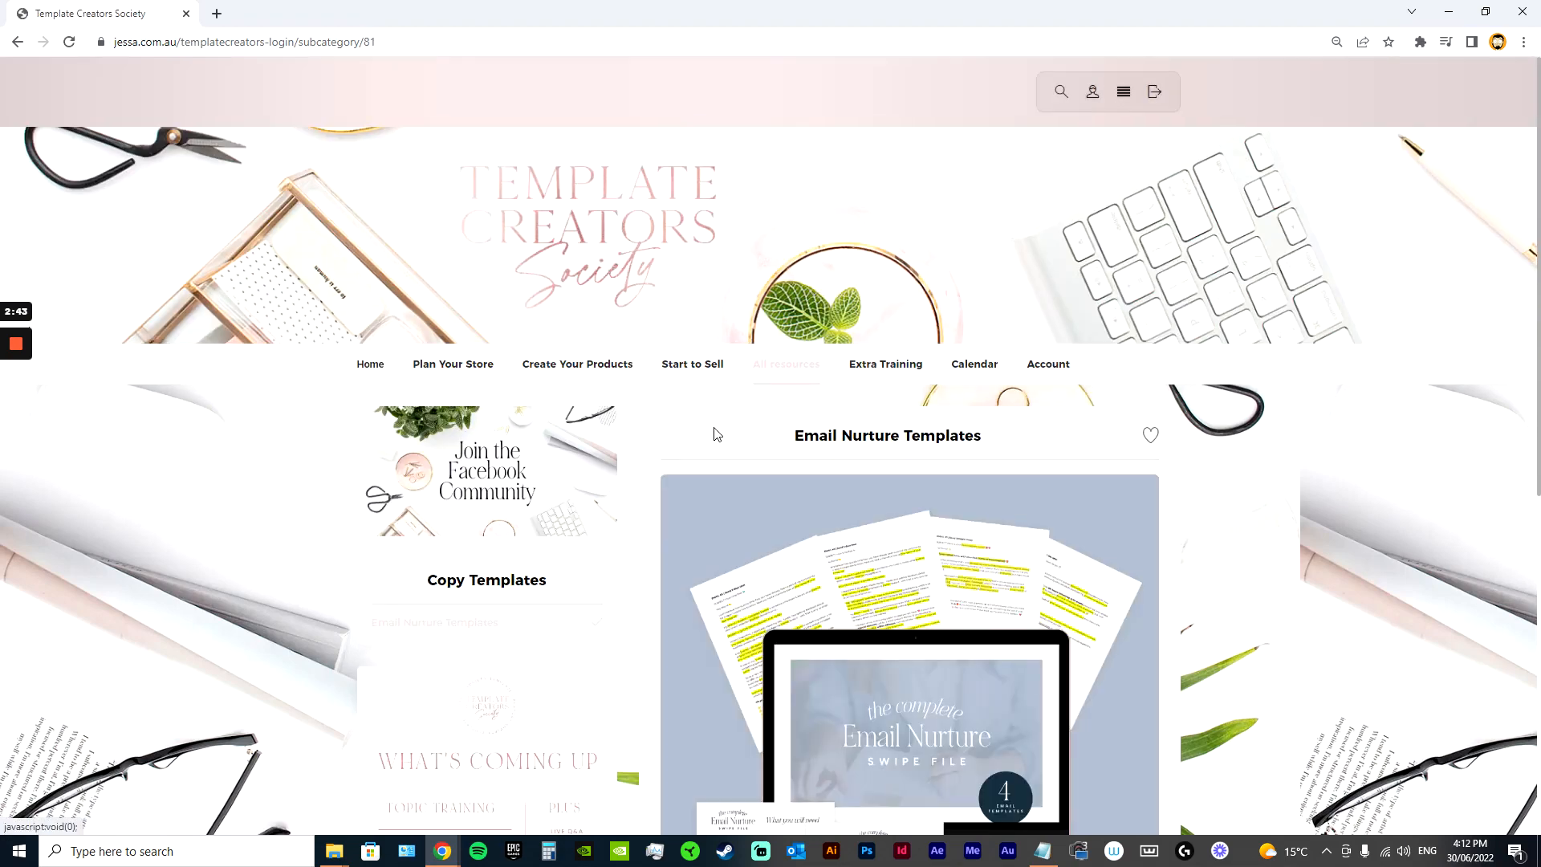
{"action": "scroll", "scroll_direction": "down", "scroll_amount": 3}
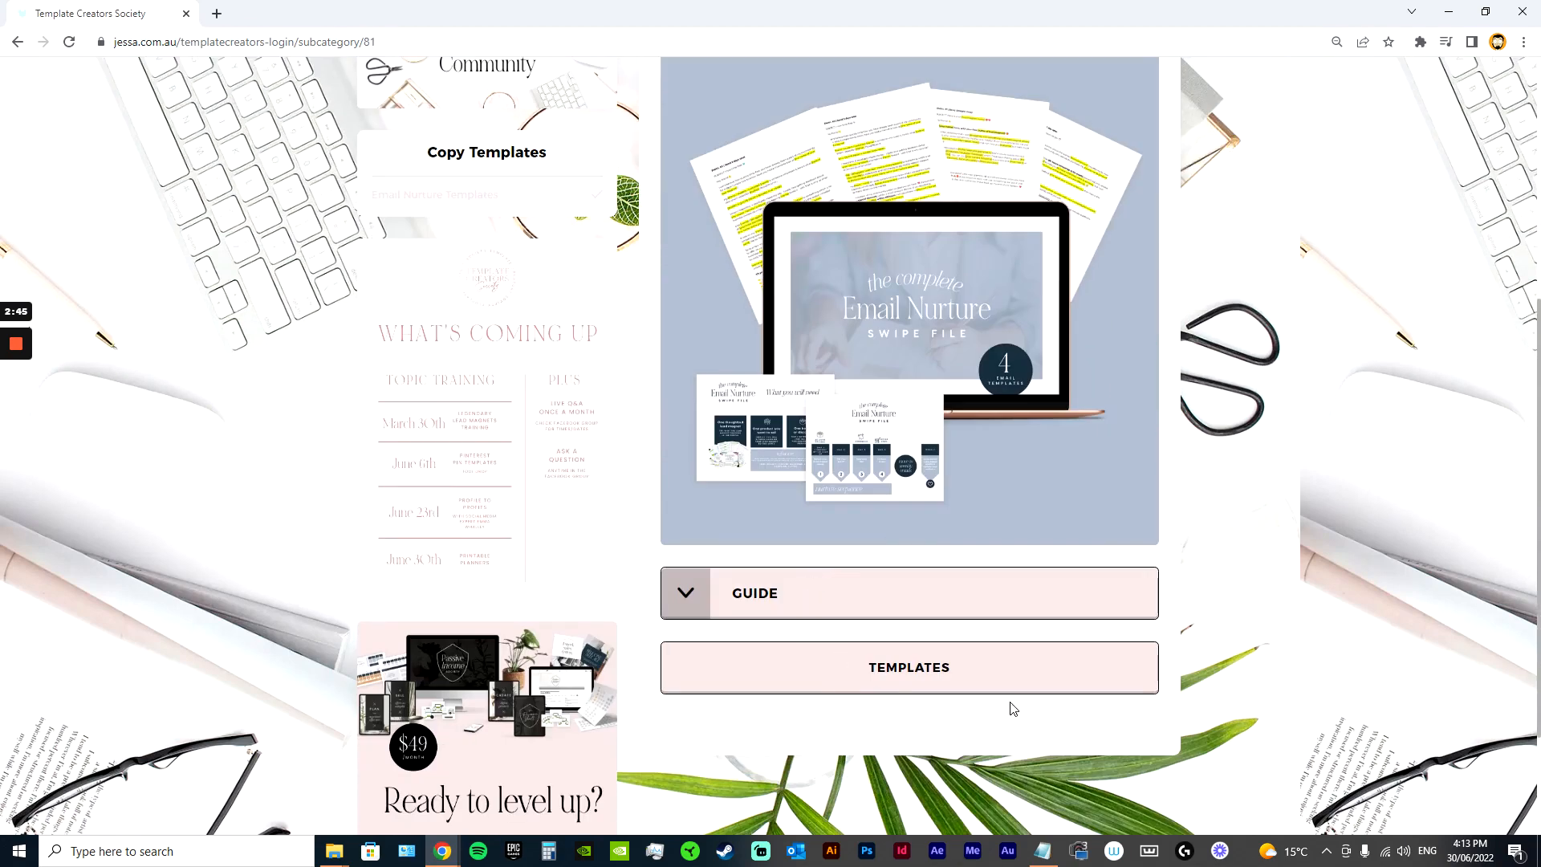
{"action": "scroll", "scroll_direction": "up", "scroll_amount": 3}
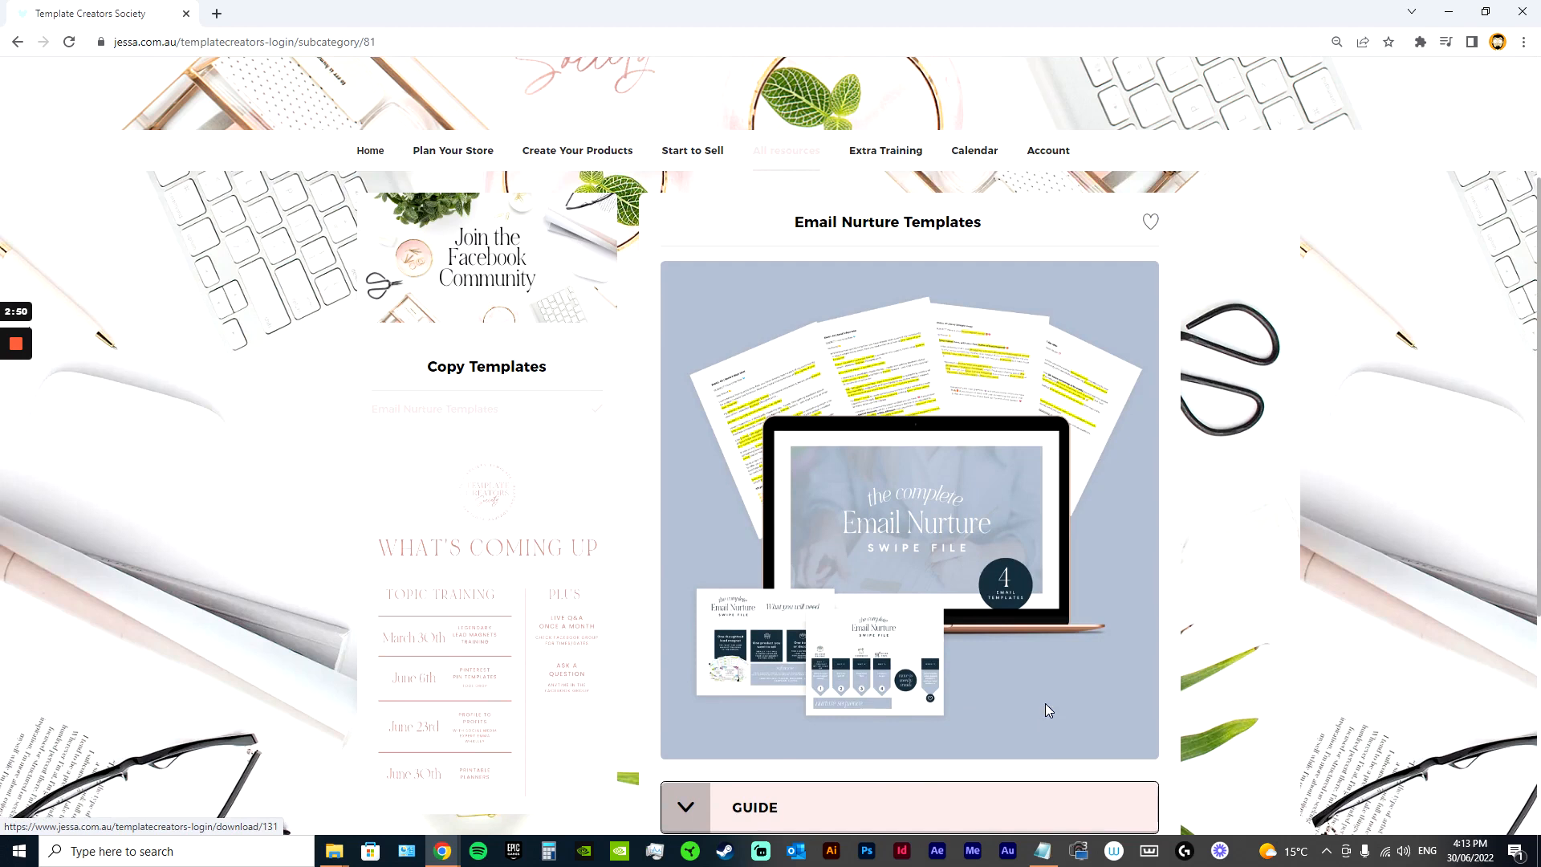
{"action": "mouse_move", "coordinate": [981, 686]}
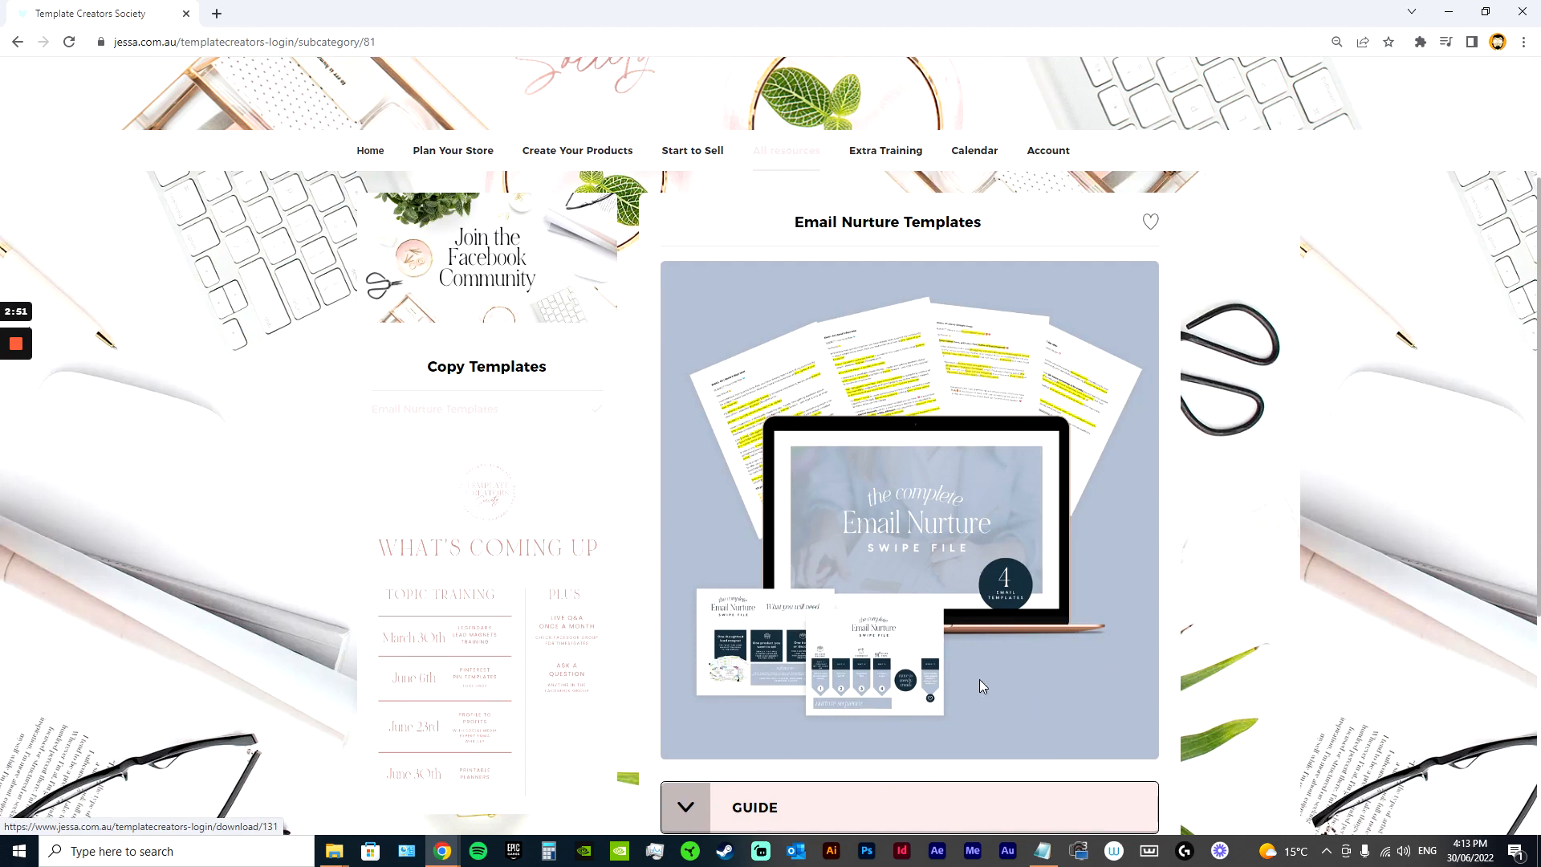
{"action": "mouse_move", "coordinate": [972, 547]}
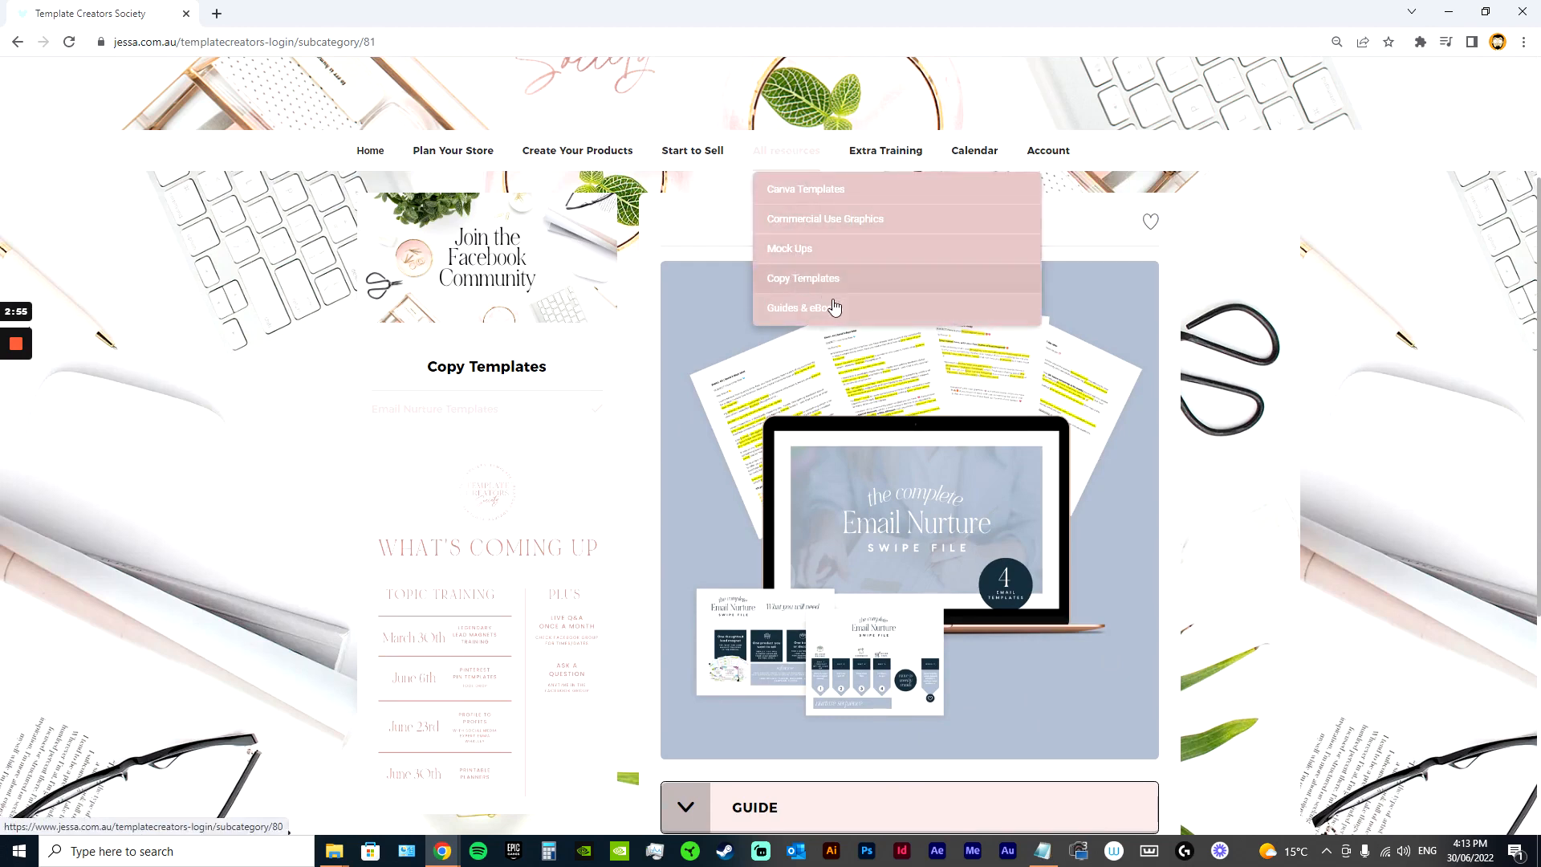
- Open the Guides & eBooks library showing the Free Canva eBook
{"action": "left_click", "coordinate": [802, 307]}
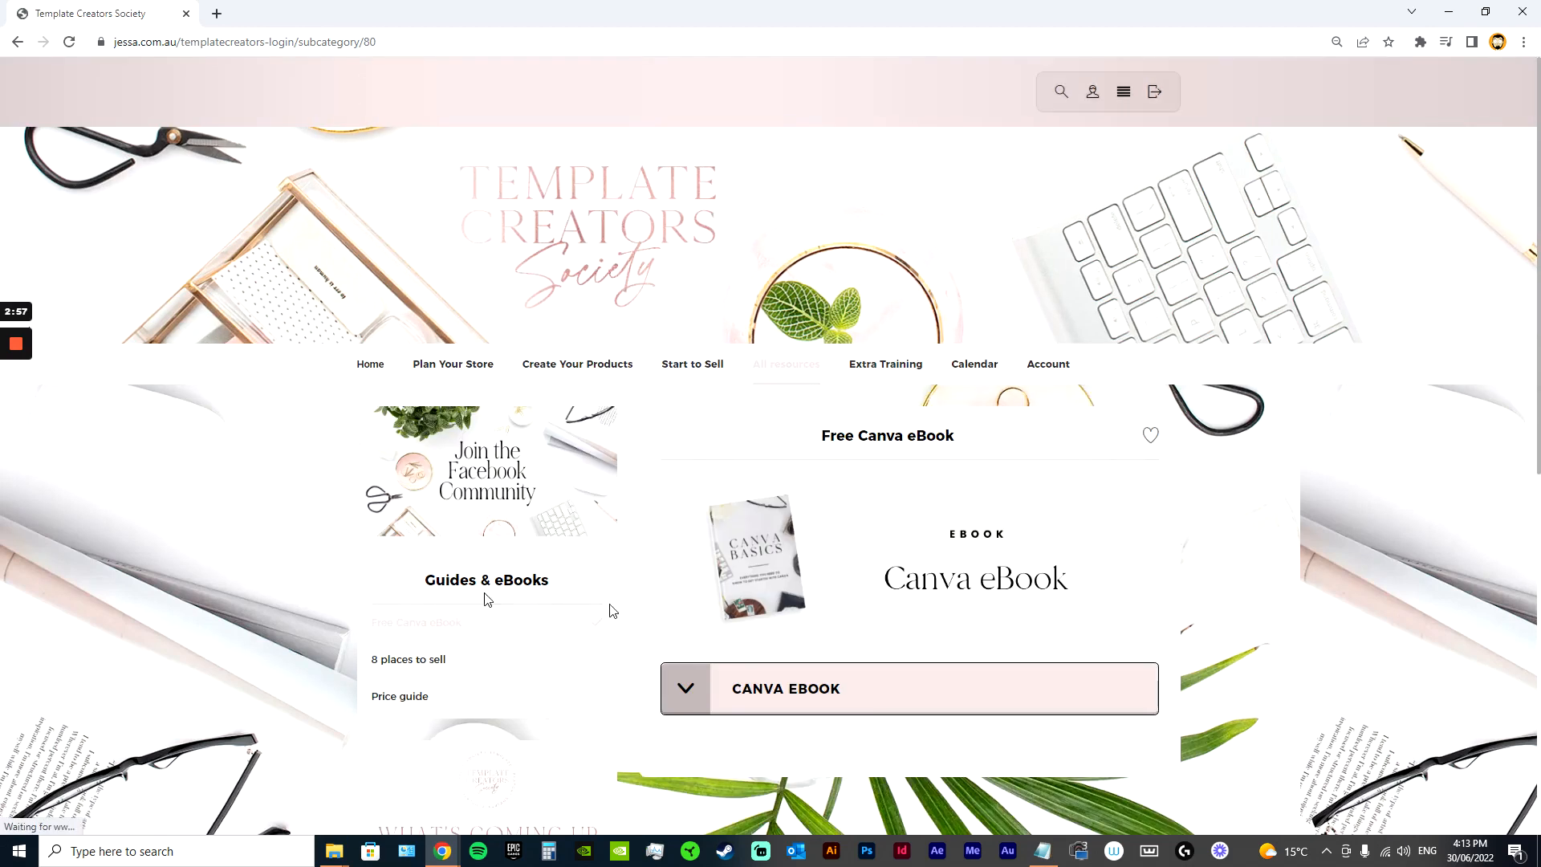
{"action": "mouse_move", "coordinate": [413, 665]}
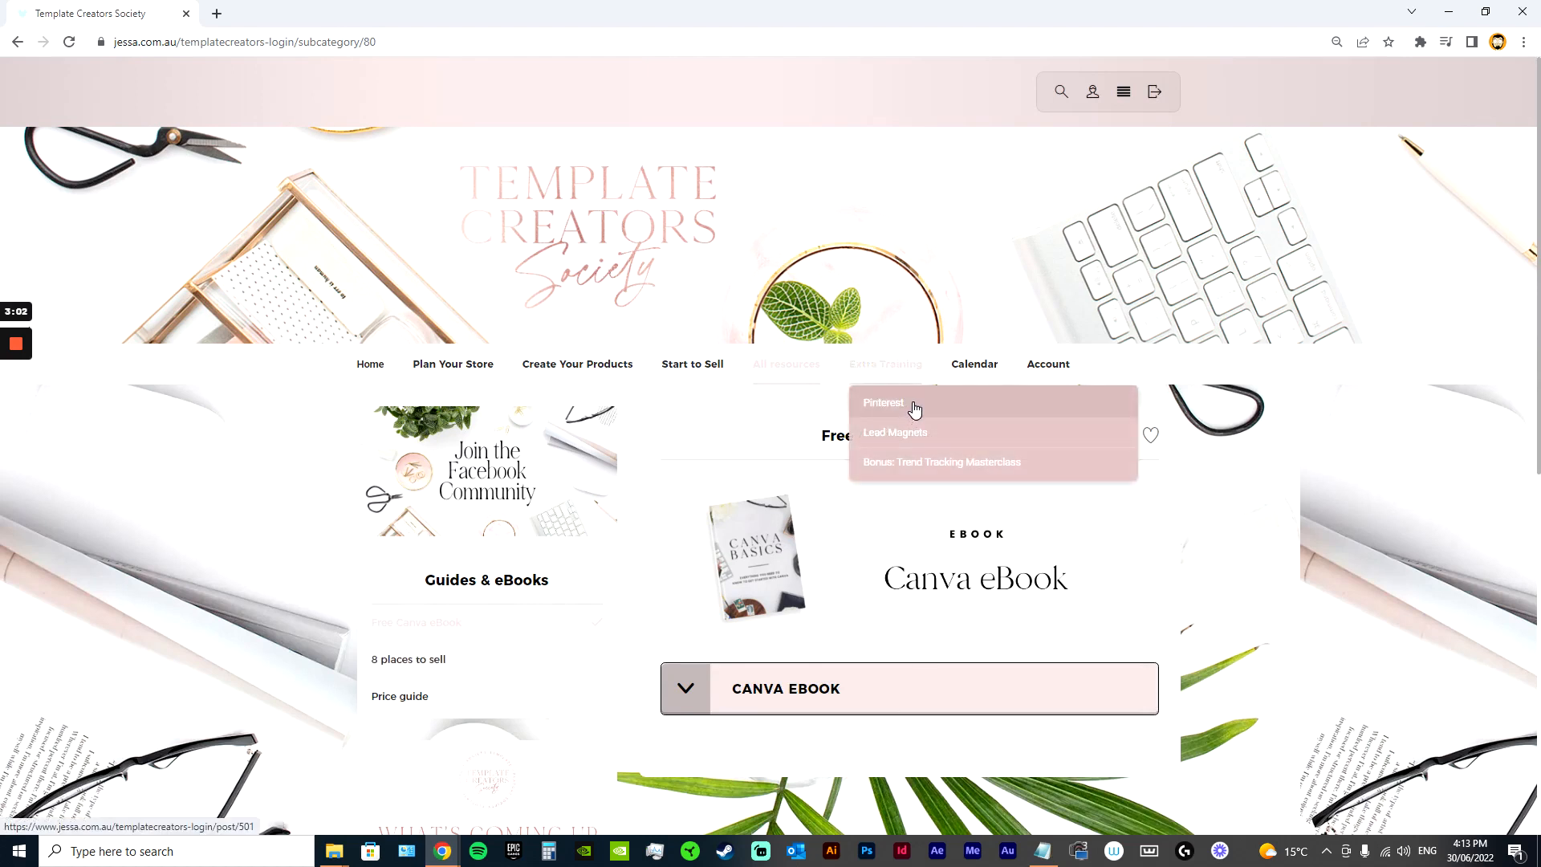
{"action": "mouse_move", "coordinate": [938, 410]}
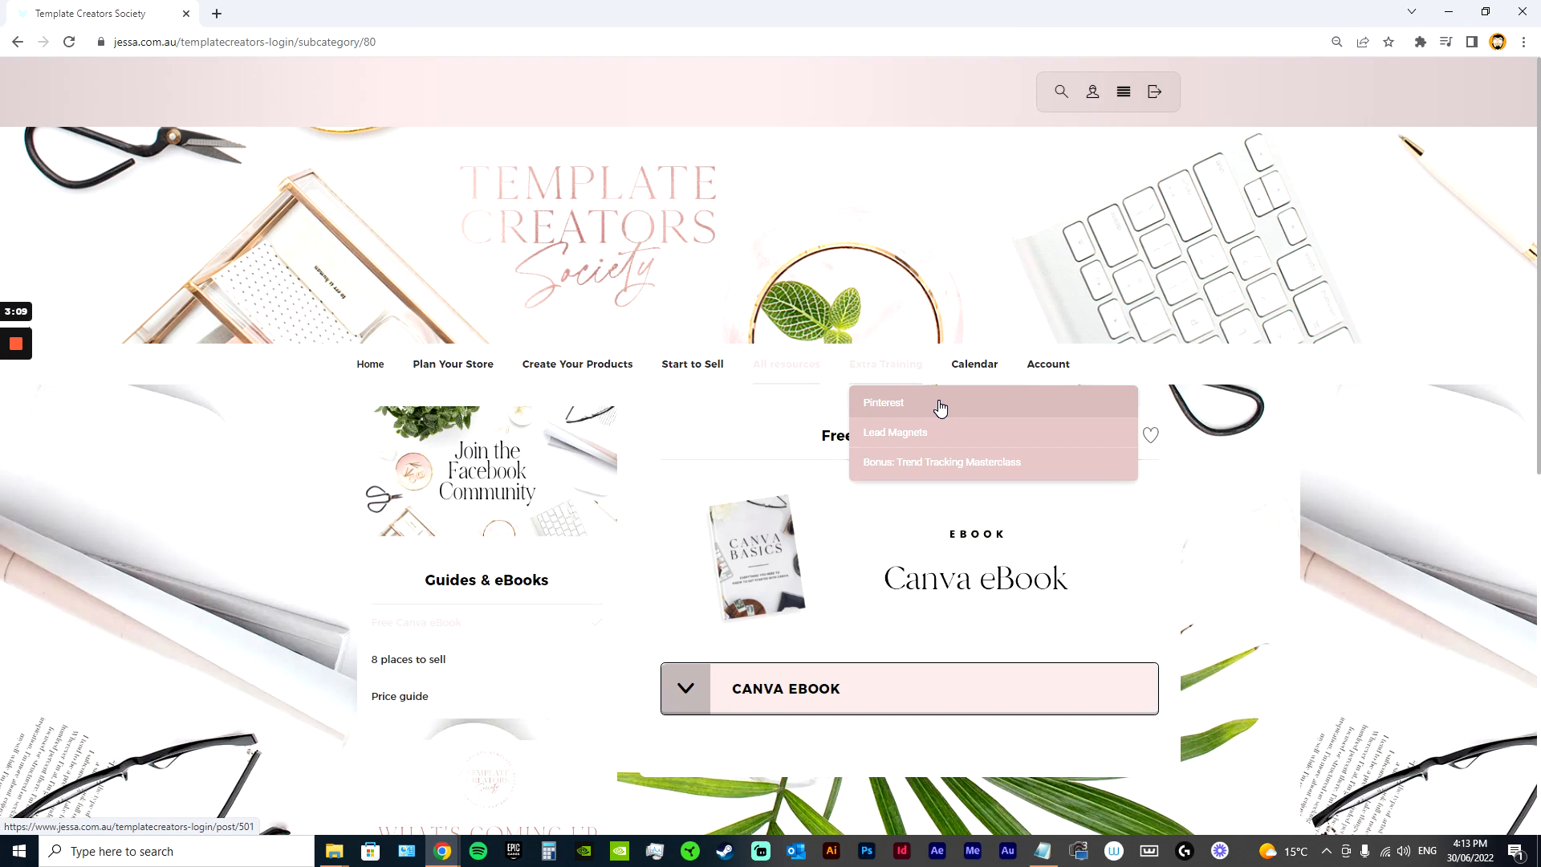
{"action": "mouse_move", "coordinate": [973, 364]}
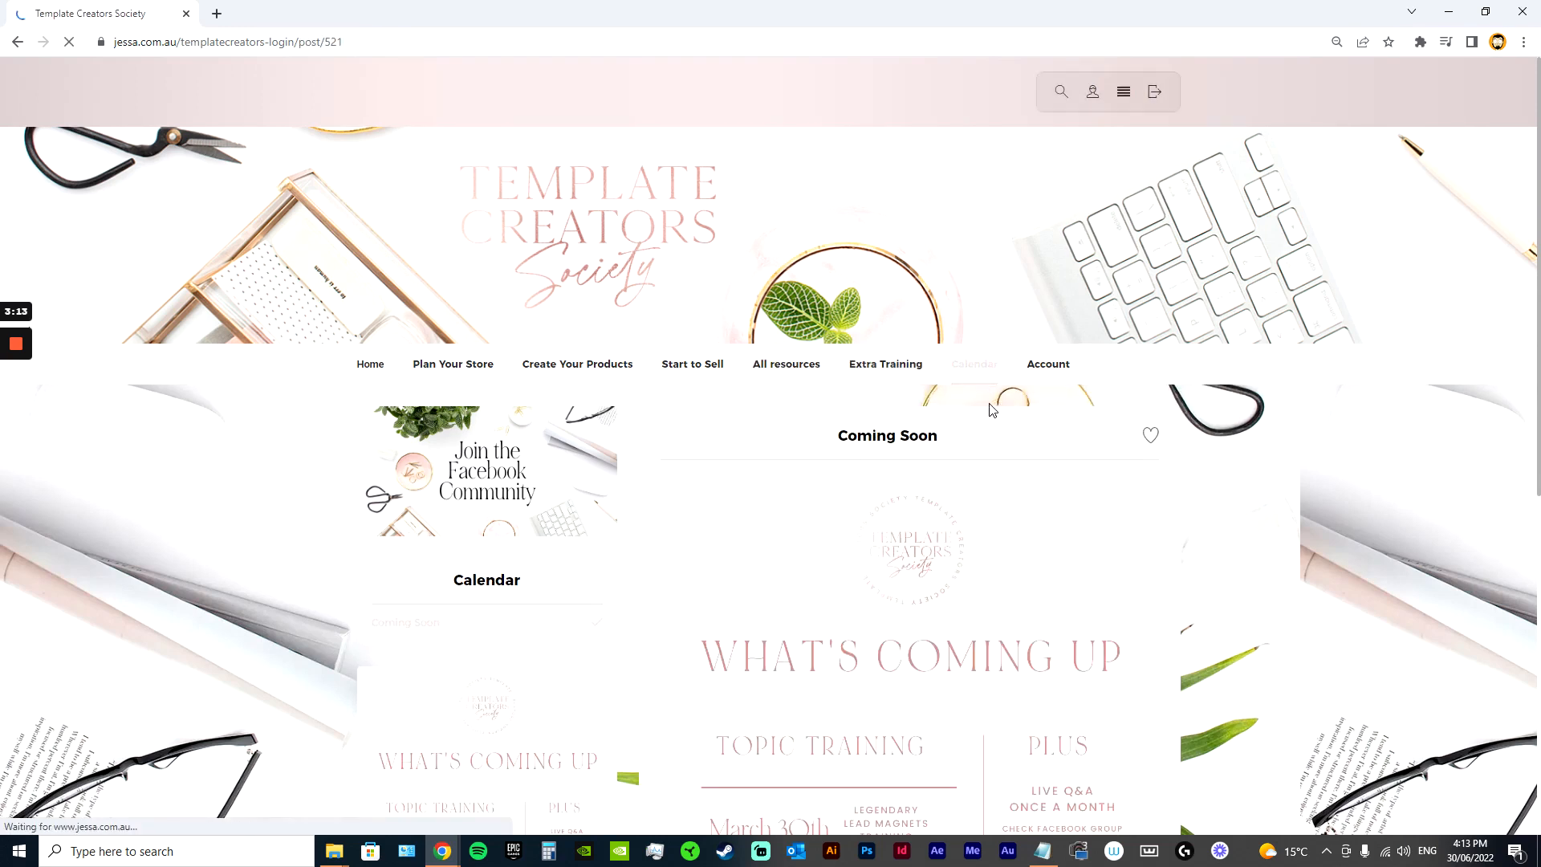
{"action": "scroll", "scroll_direction": "down", "scroll_amount": 3}
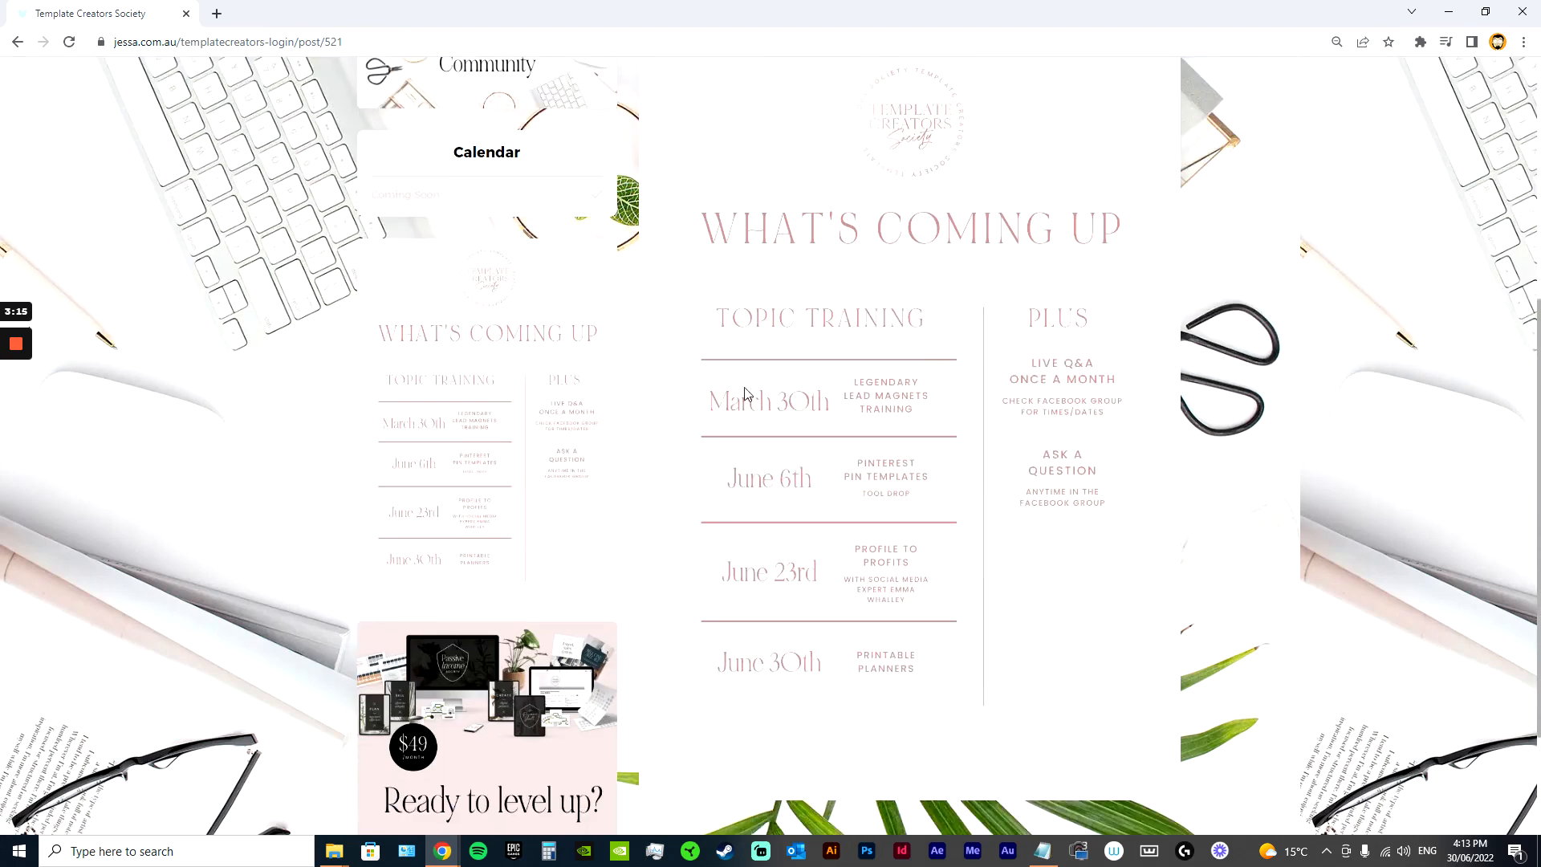
{"action": "mouse_move", "coordinate": [848, 728]}
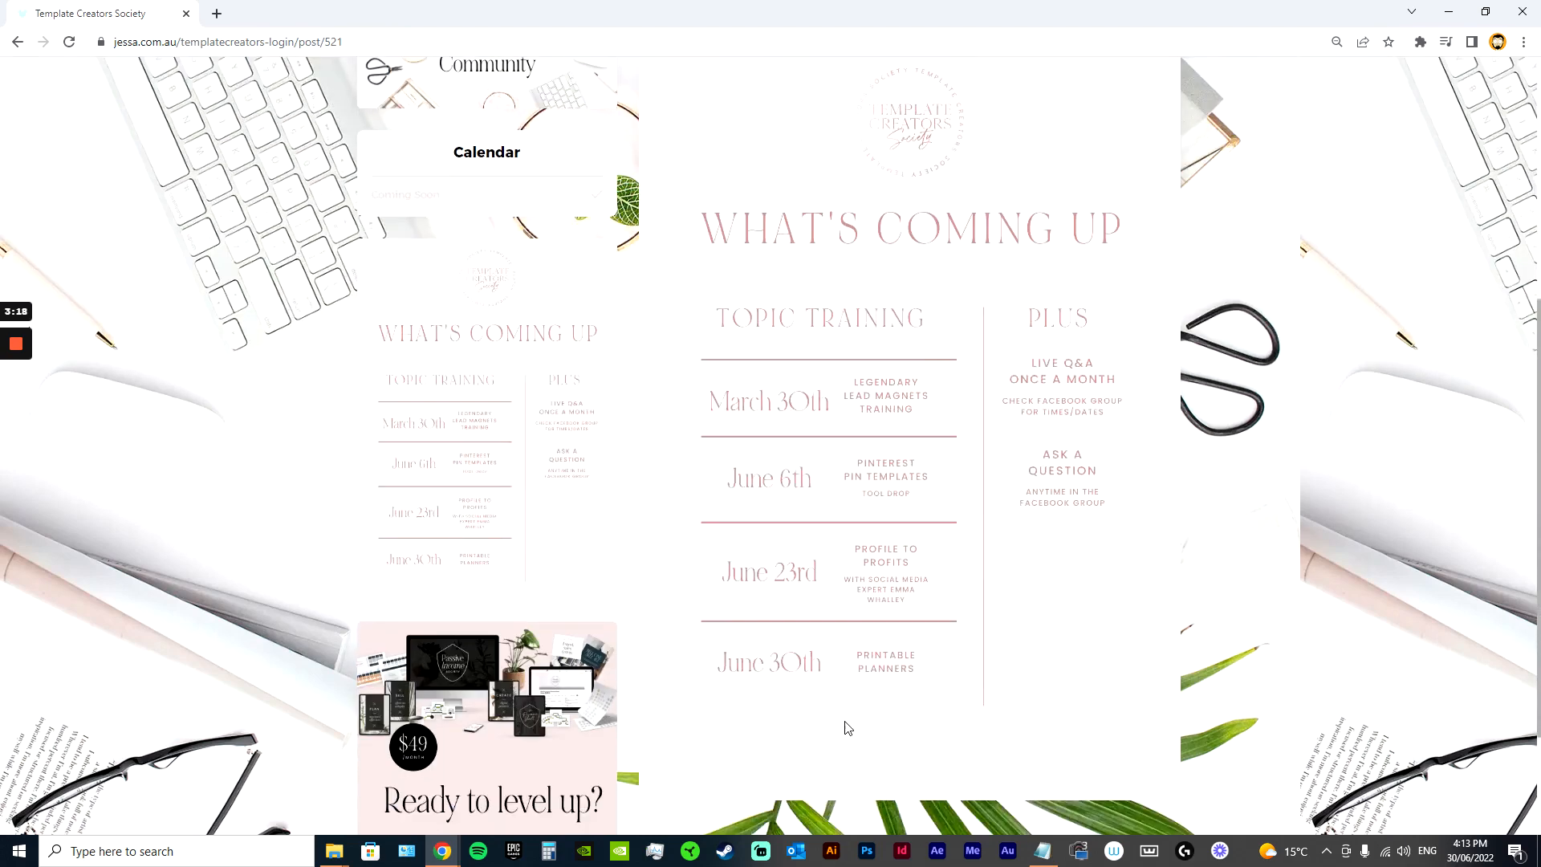
{"action": "mouse_move", "coordinate": [867, 634]}
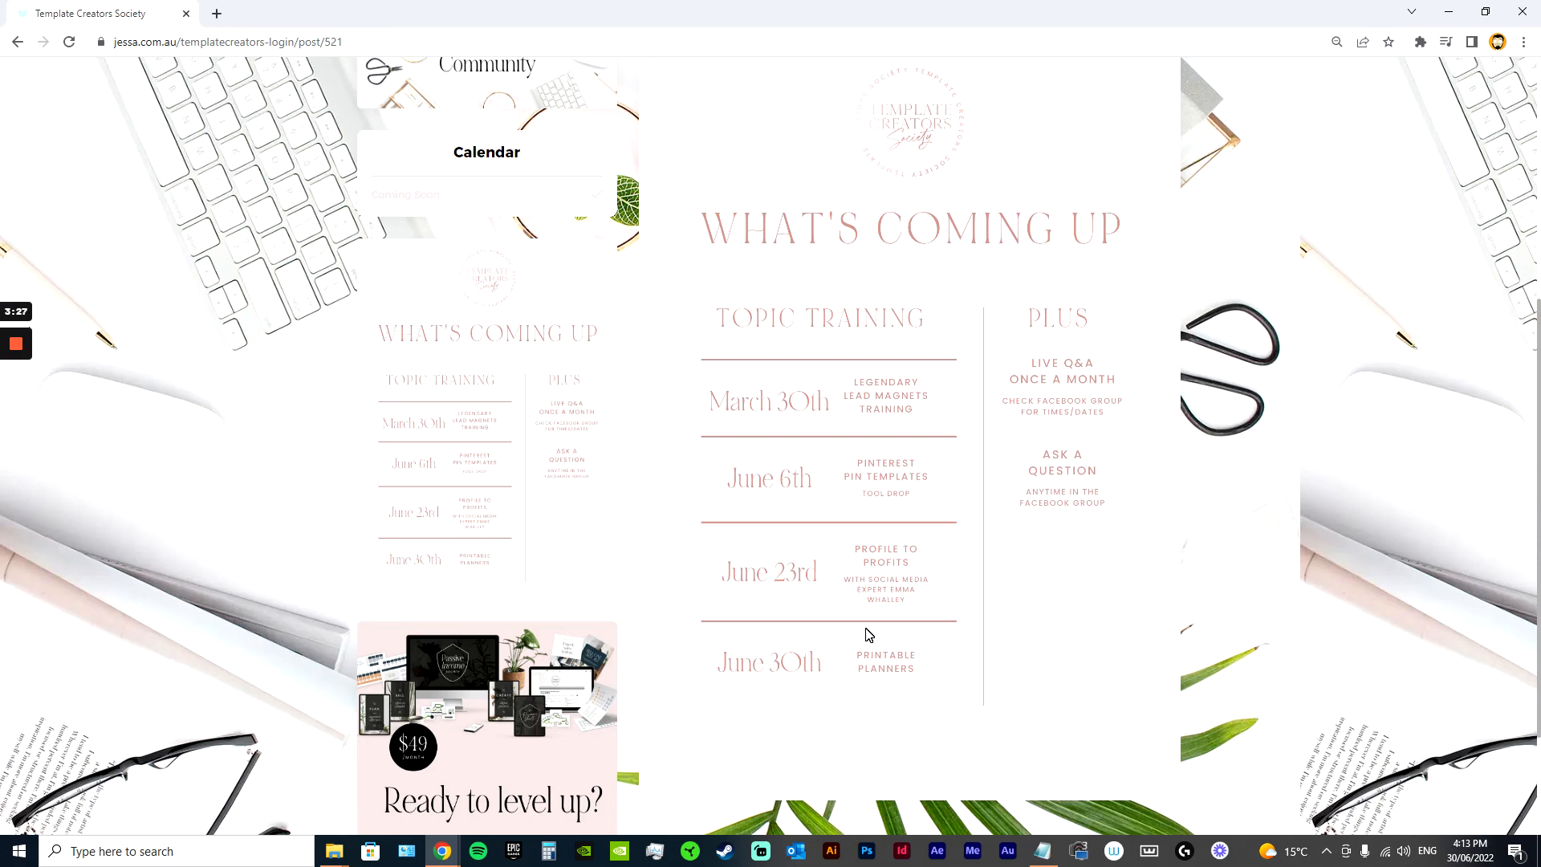
{"action": "scroll", "scroll_direction": "up", "scroll_amount": 3}
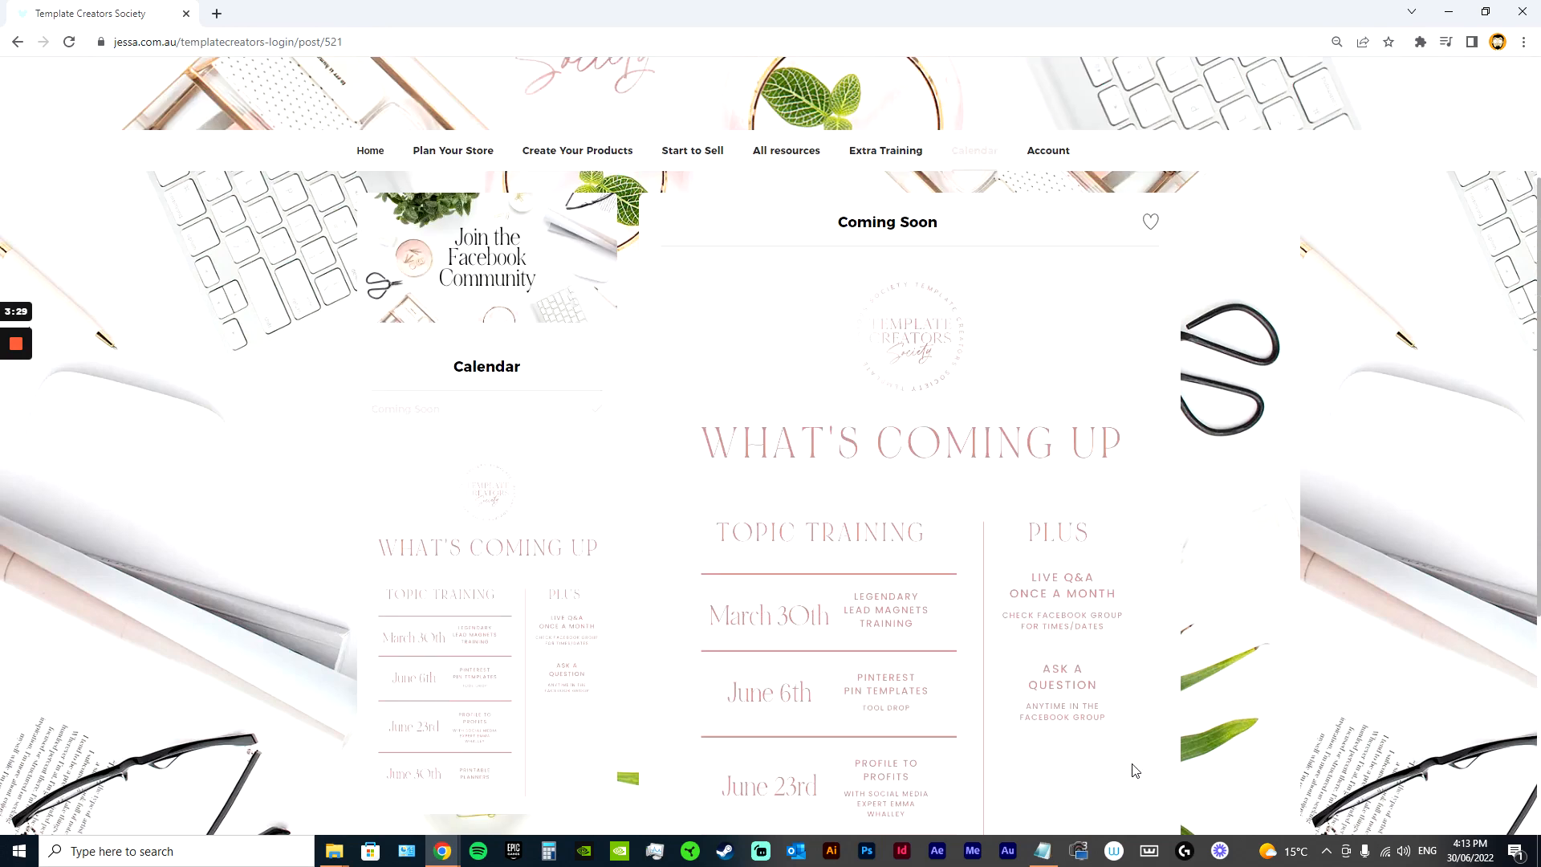
{"action": "scroll", "scroll_direction": "up", "scroll_amount": 3}
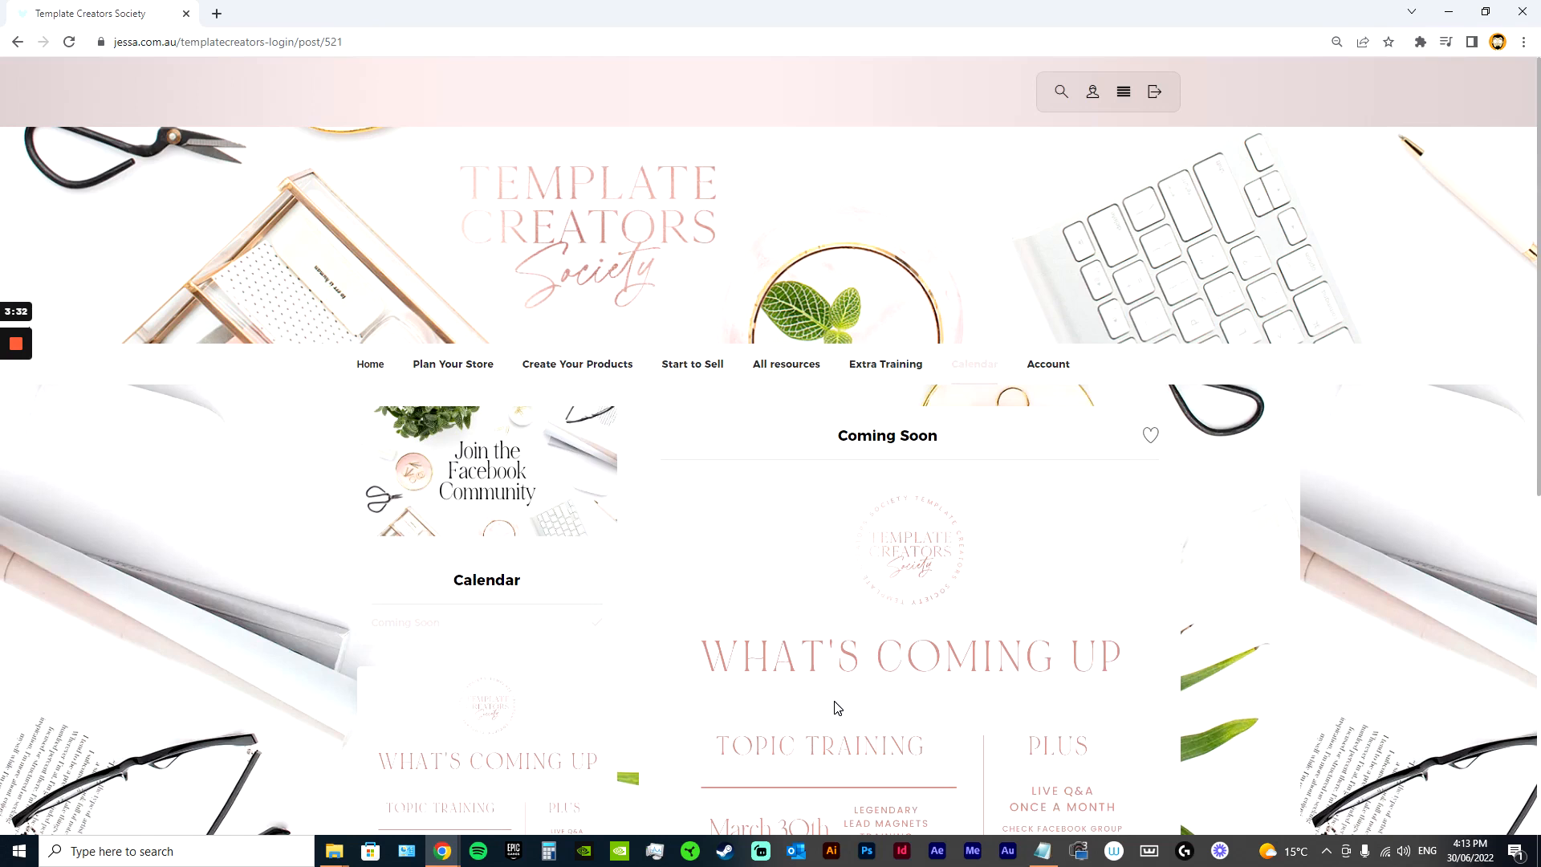